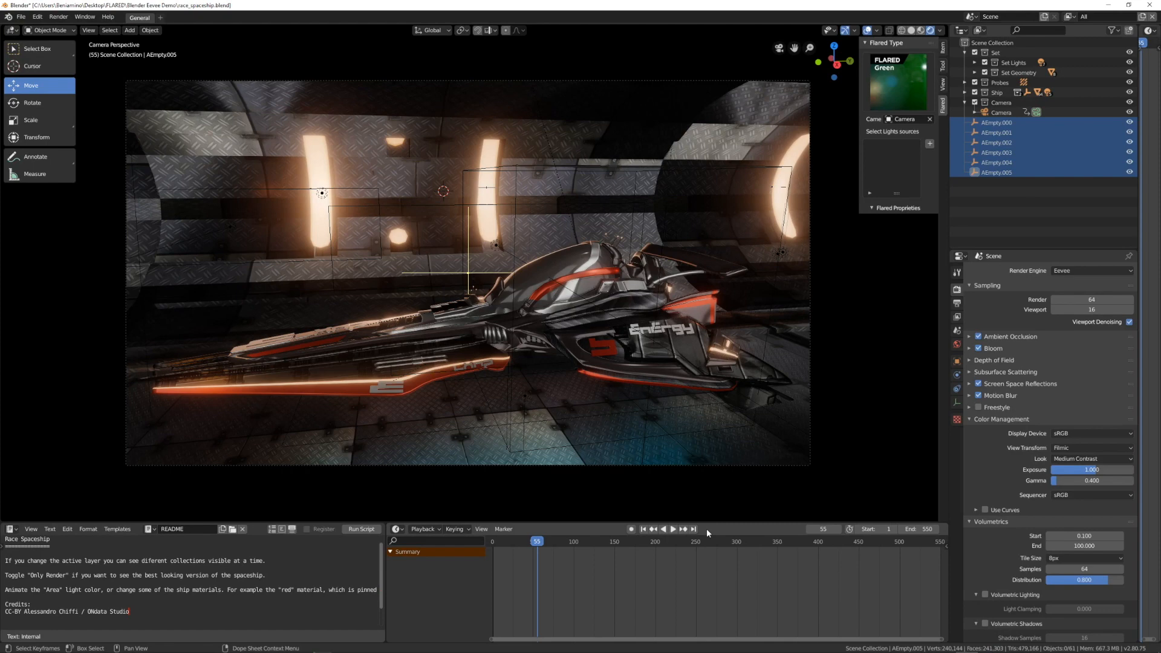
mouse_move(865, 256)
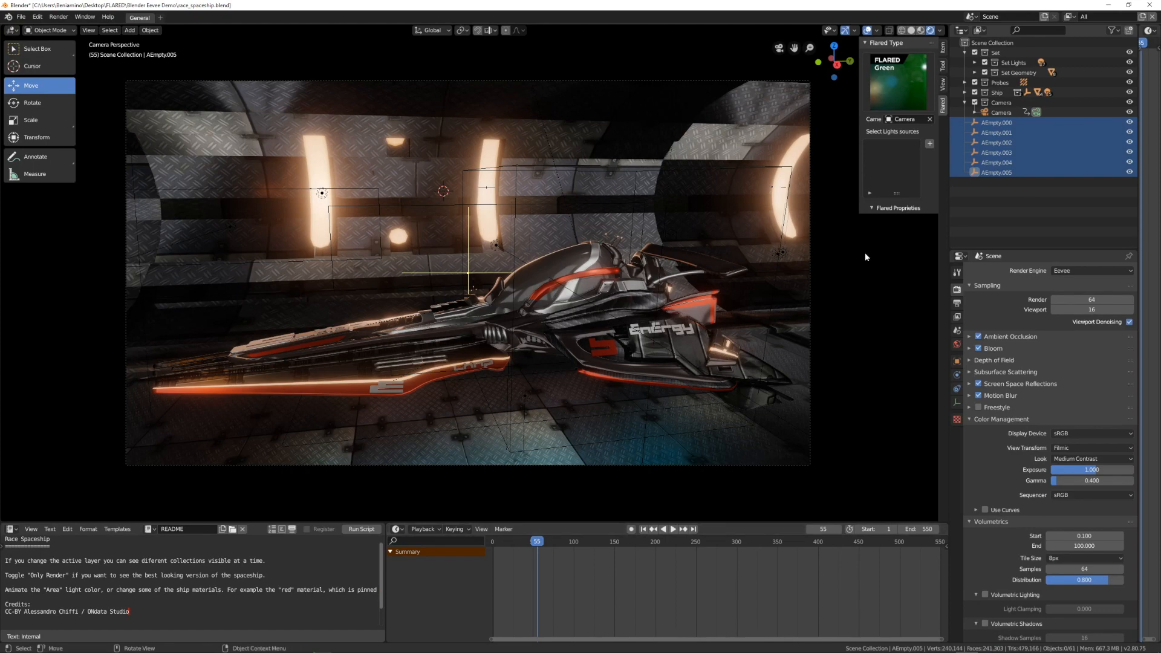
Step: Add the six selected empties as FLARED light sources with Green flares, showing Flared Properties
left_click(896, 81)
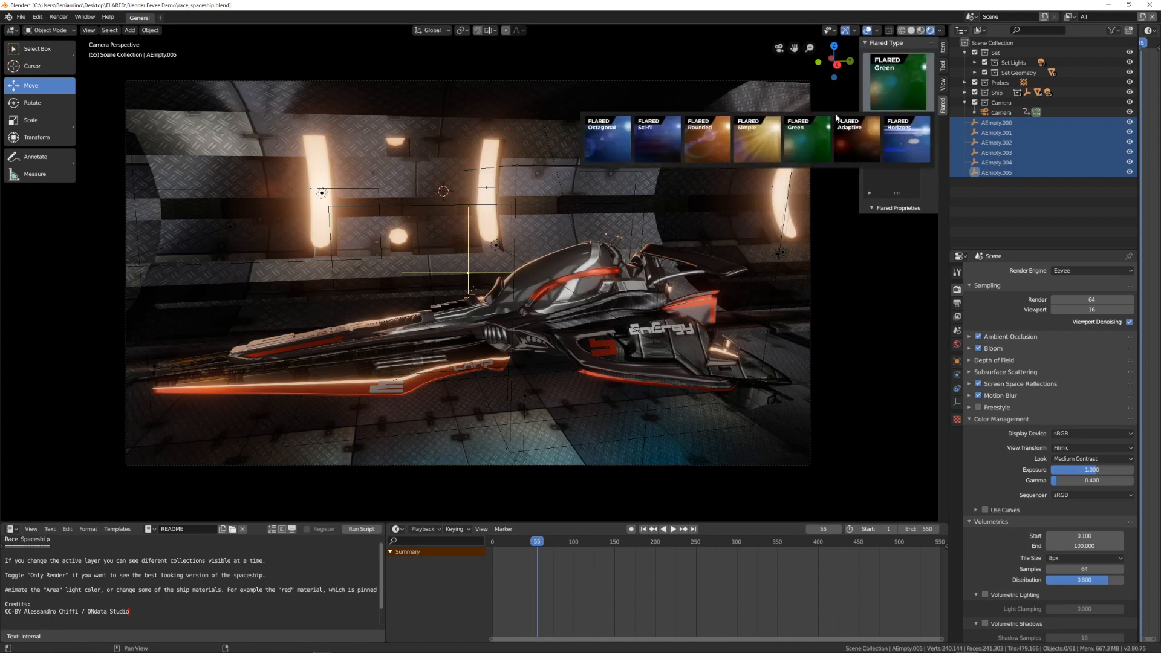
mouse_move(807, 138)
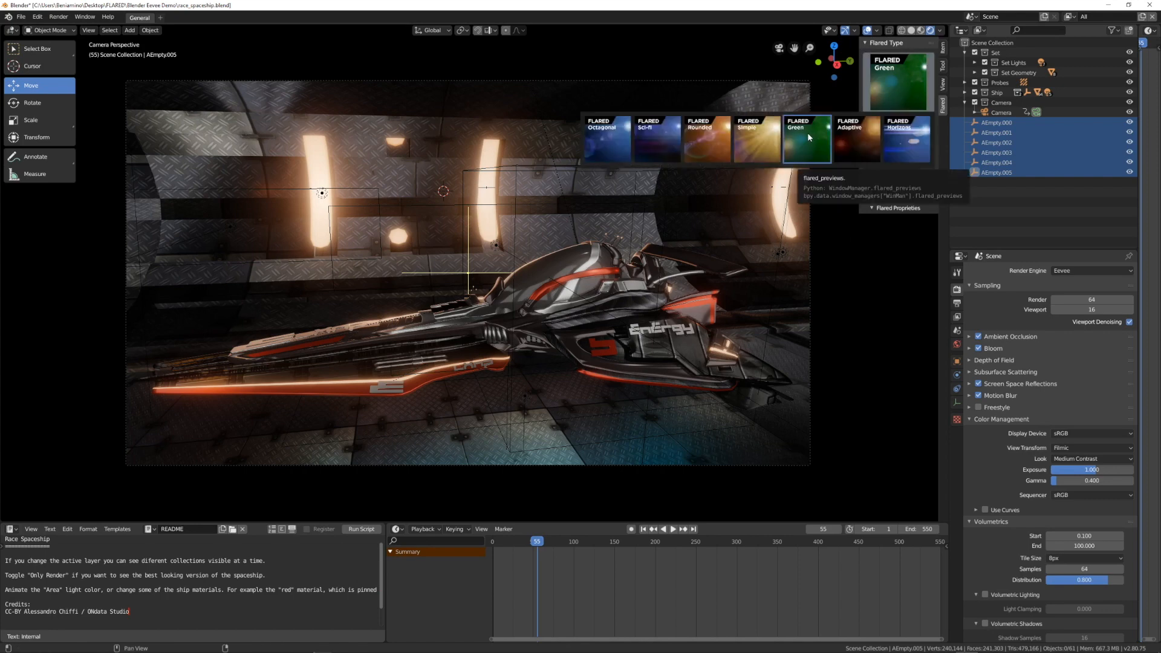
mouse_move(810, 145)
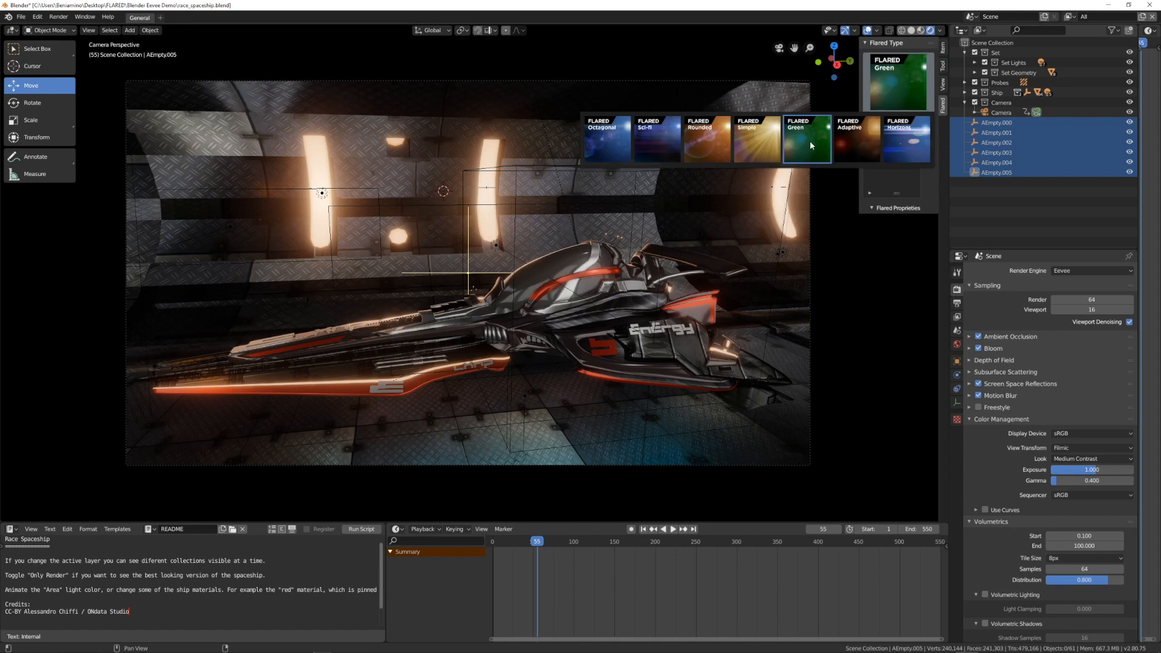
mouse_move(806, 142)
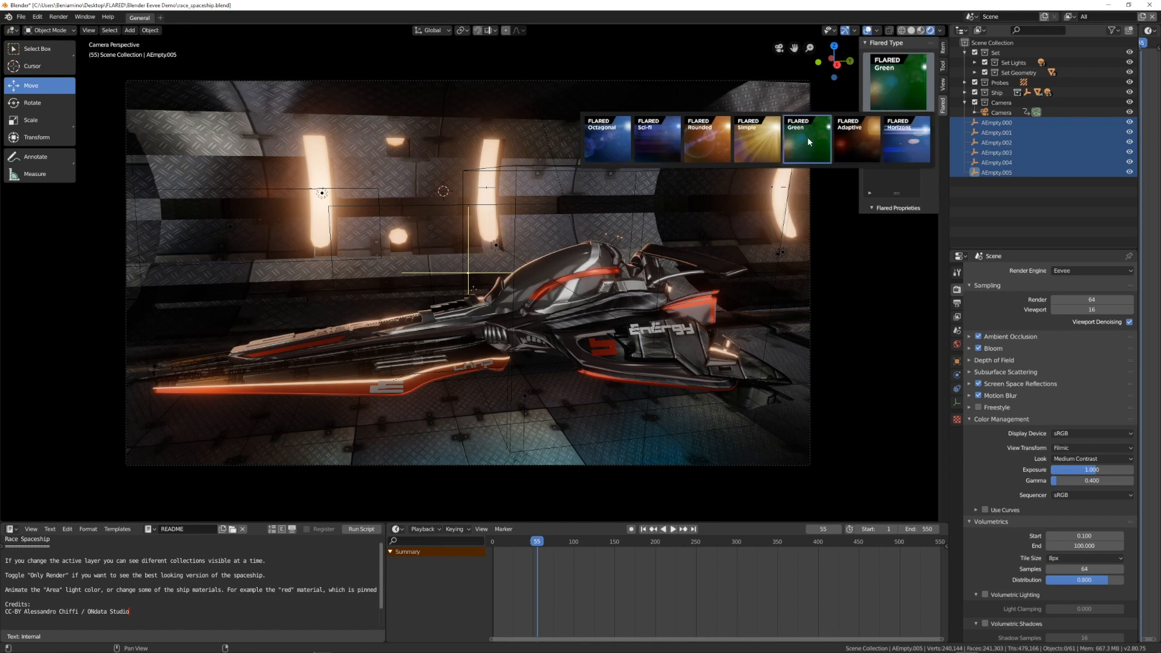
mouse_move(803, 136)
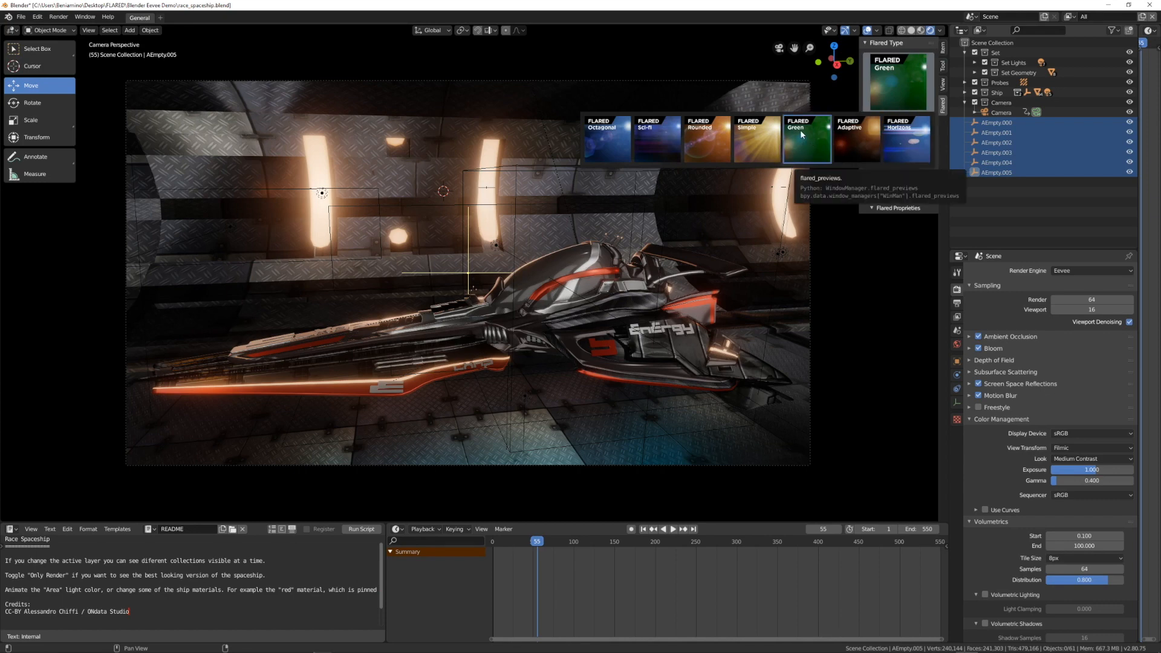
left_click(907, 139)
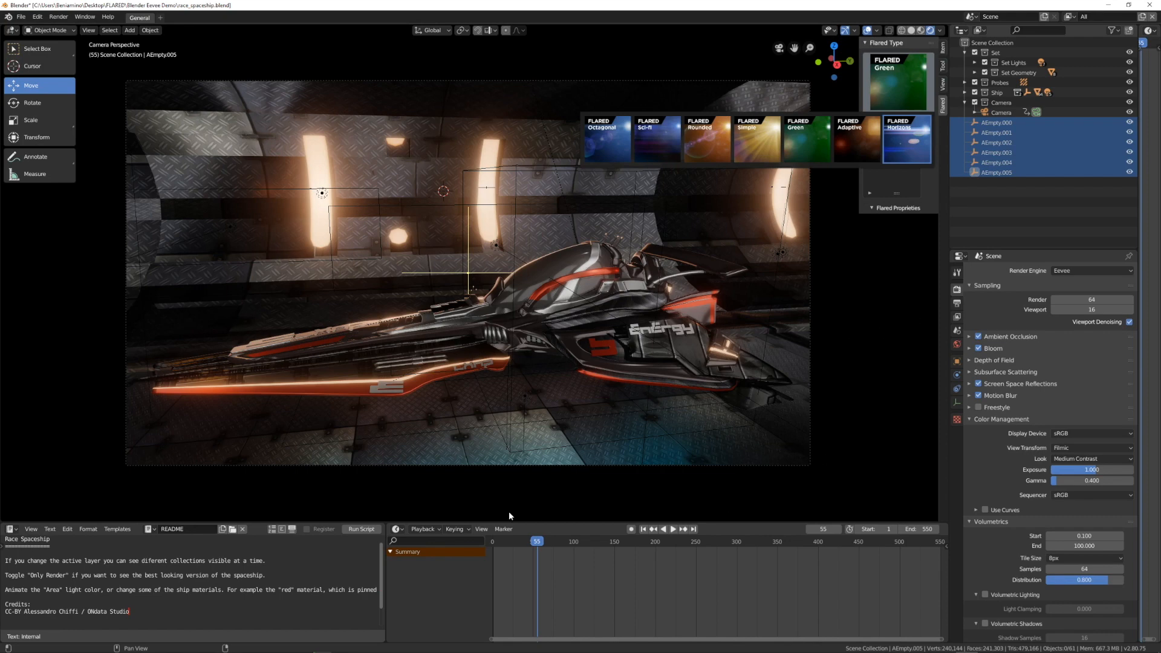
mouse_move(496, 302)
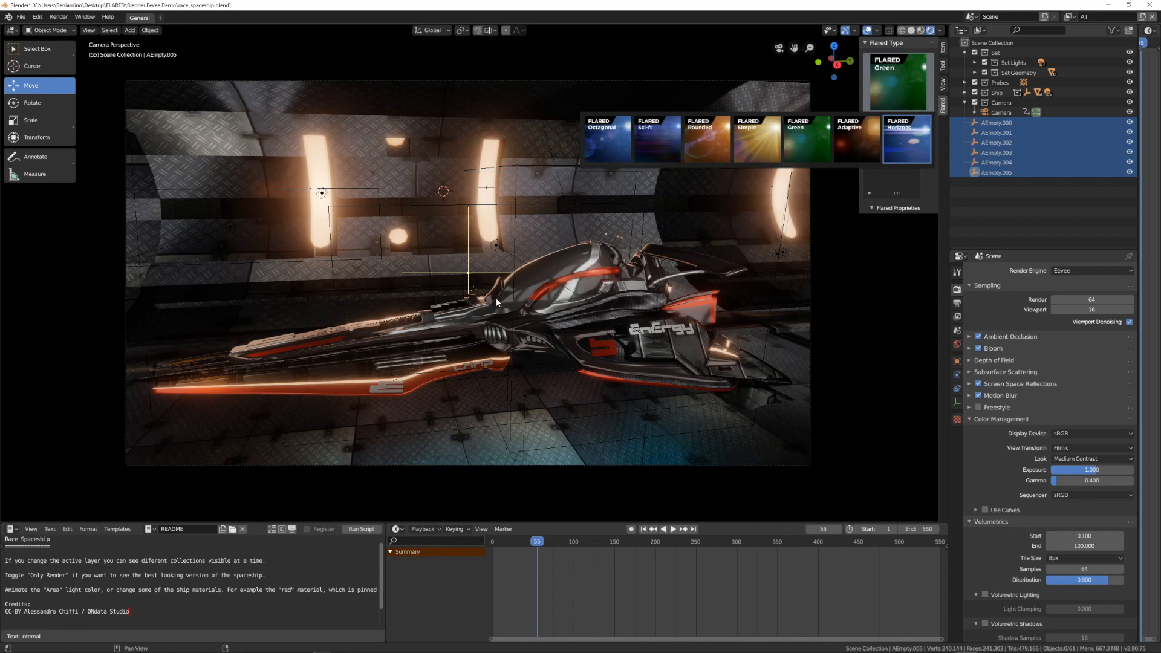
mouse_move(98, 621)
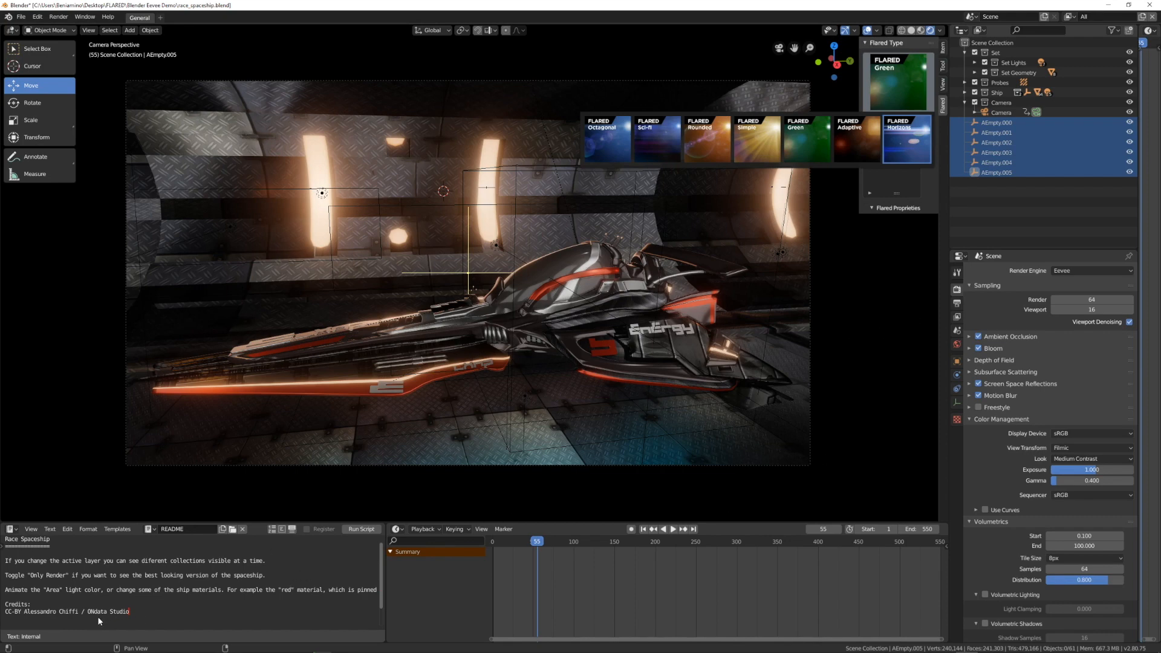
mouse_move(349, 342)
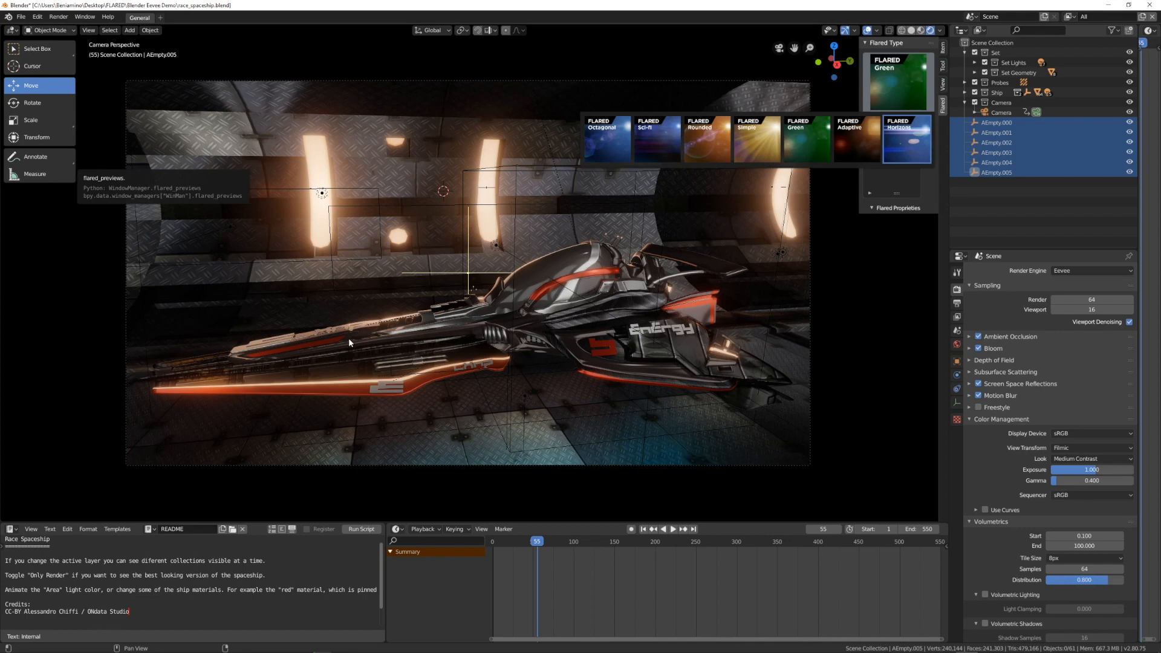
mouse_move(944, 202)
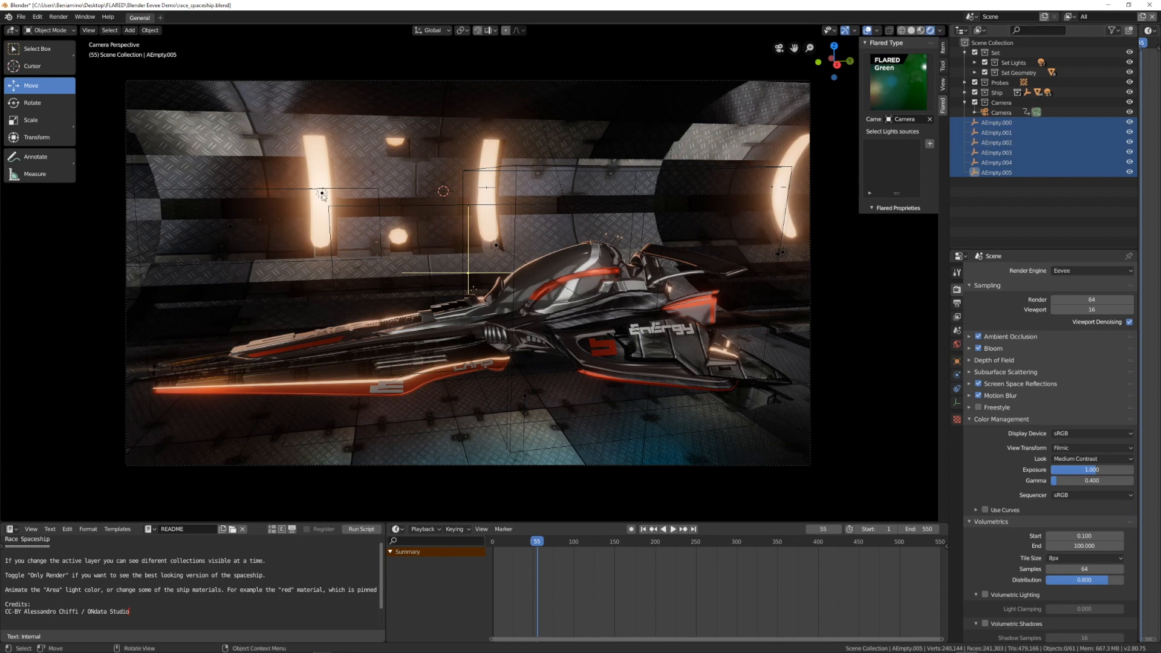
mouse_move(803, 181)
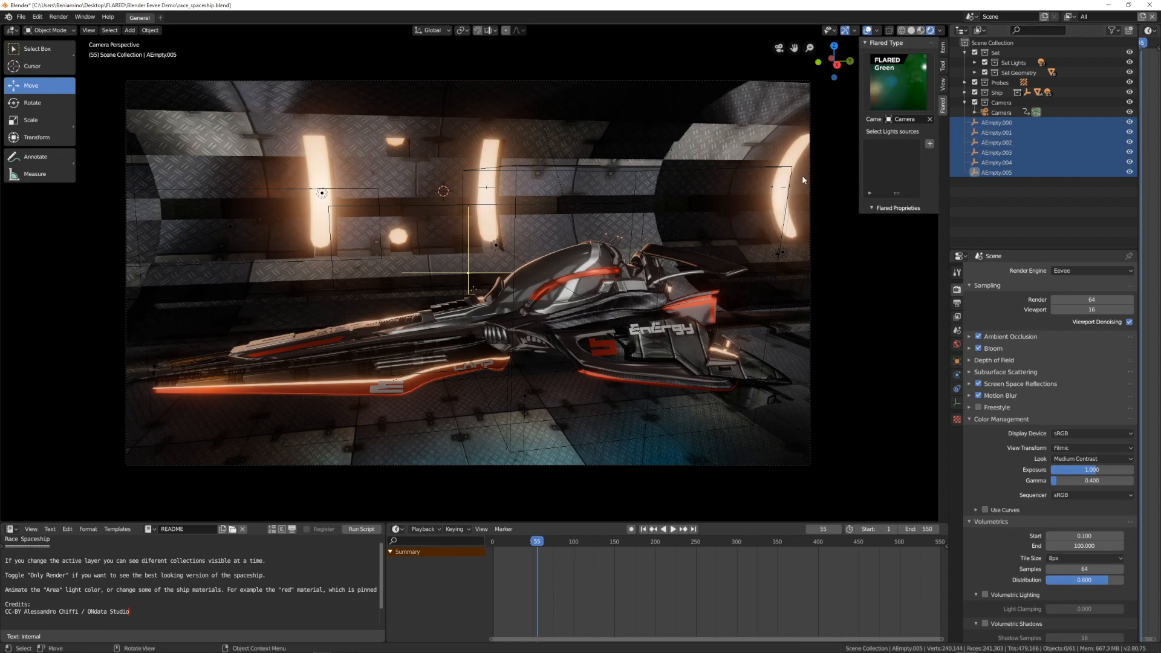
left_click(997, 133)
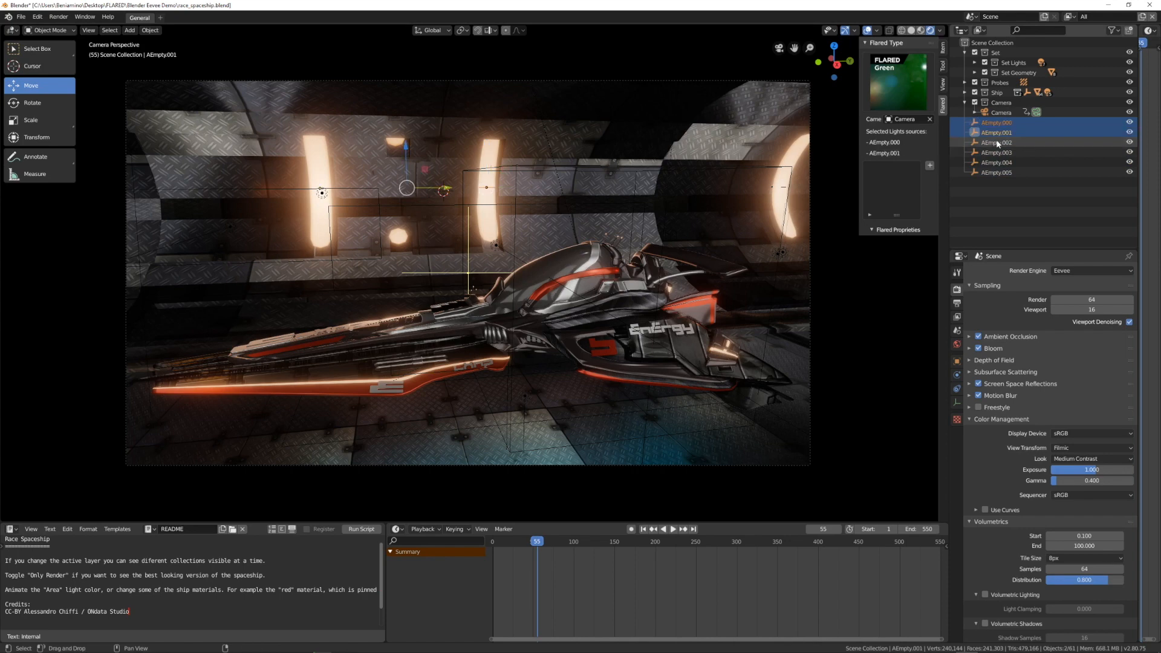
left_click(996, 172)
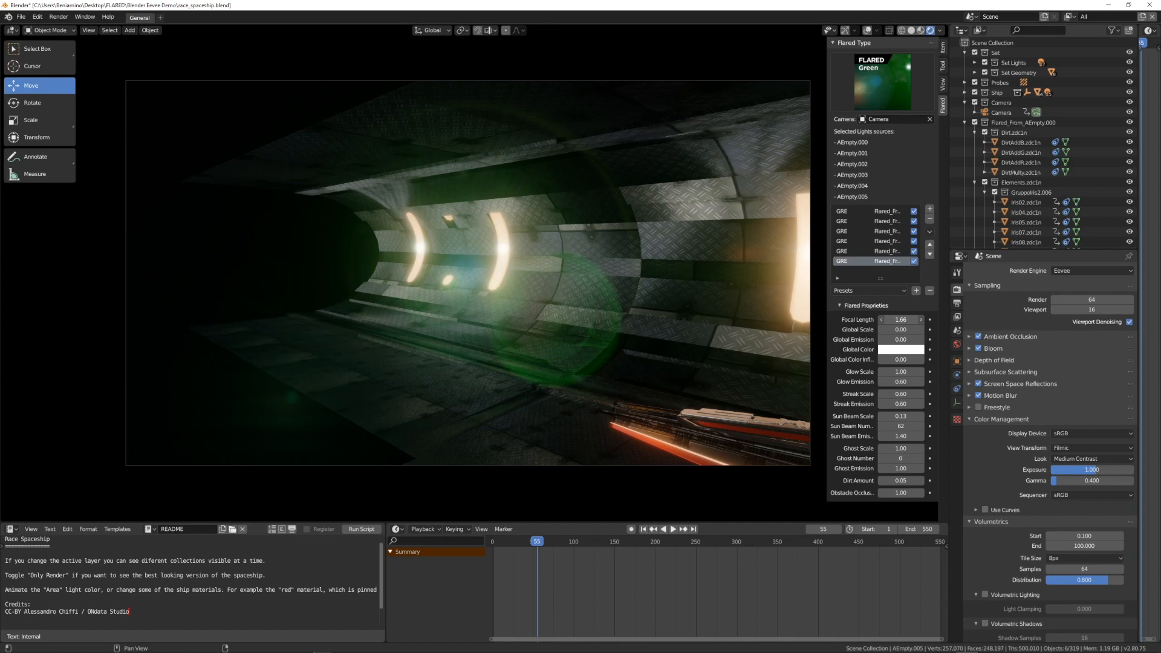
Step: Set Streak Scale to 1.23 and Streak Emission to 3.00 for a stronger streak
left_click(899, 404)
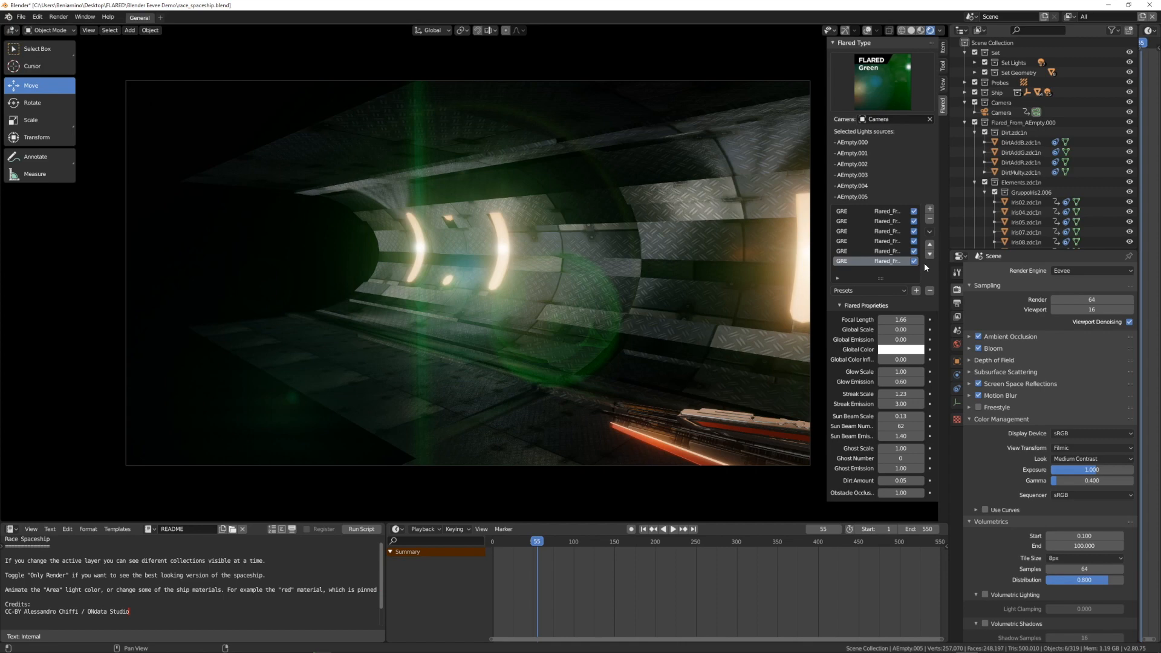
Step: Use Copy Settings from Active To Select so all flares share the active flare's tuning
left_click(930, 232)
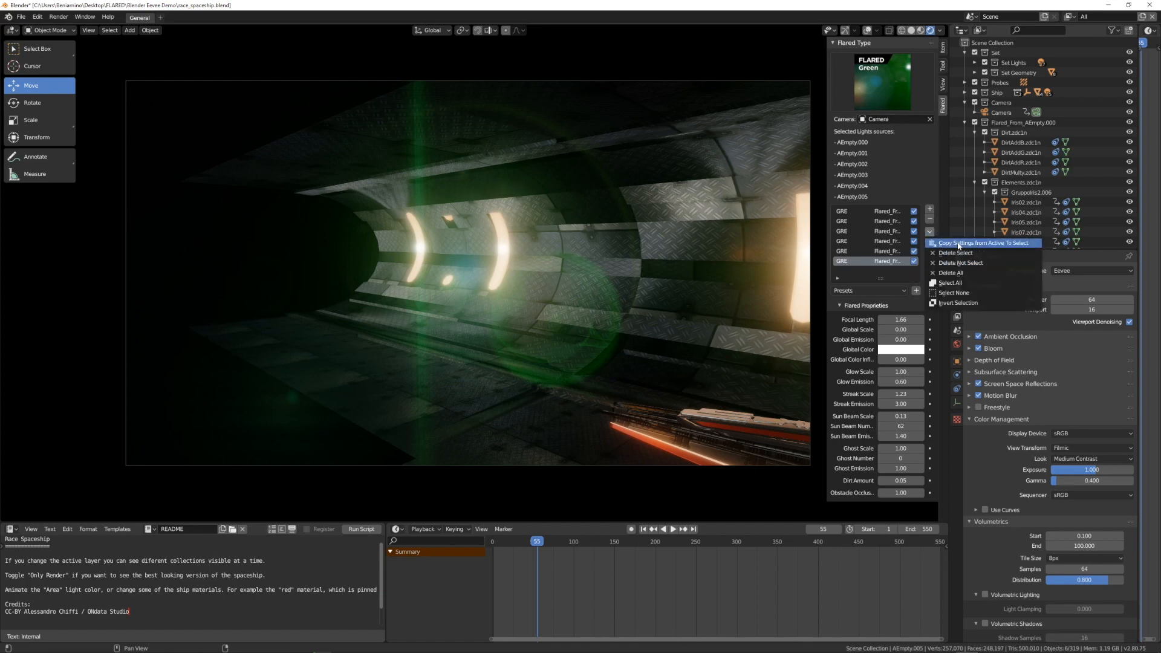
mouse_move(982, 242)
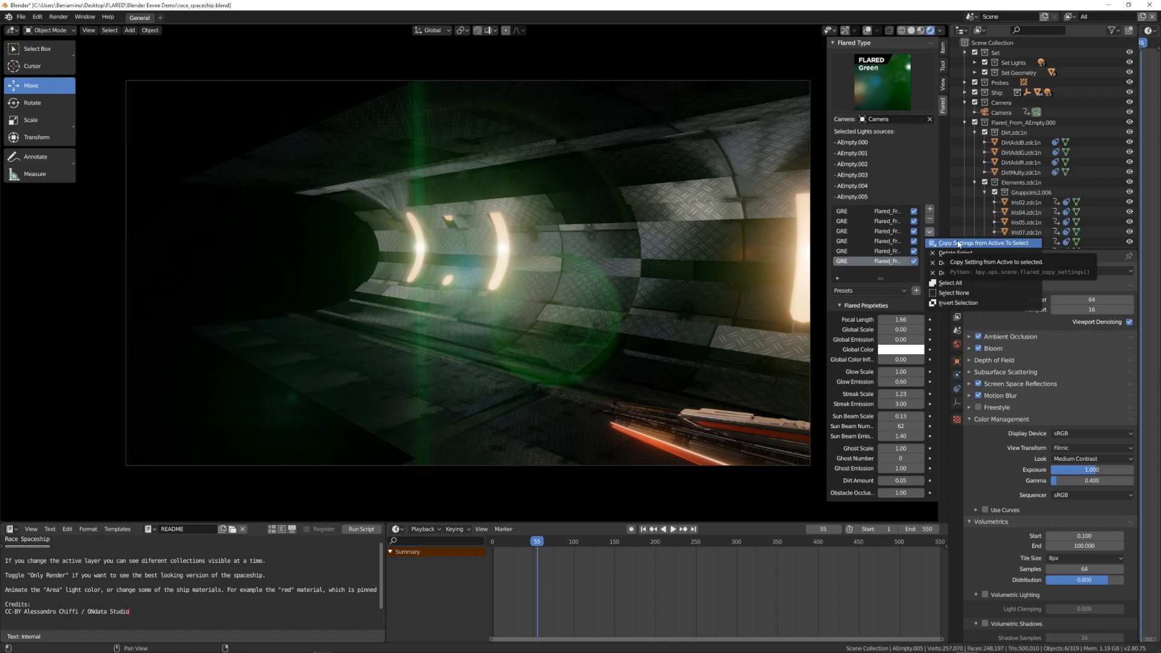
left_click(979, 241)
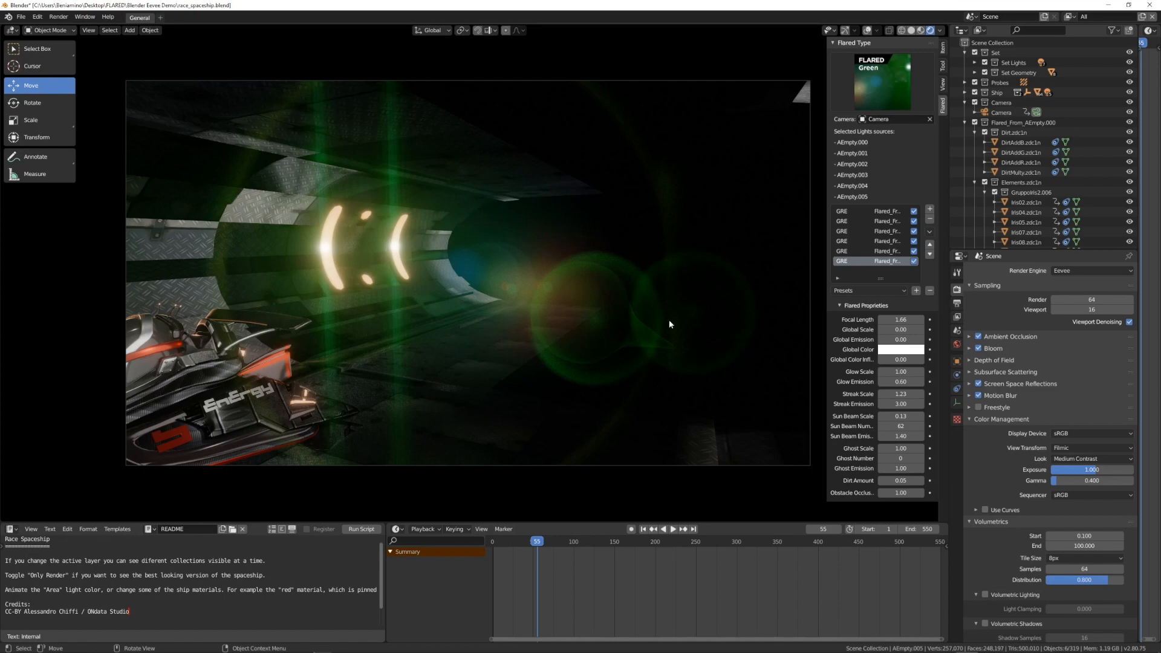
mouse_move(587, 349)
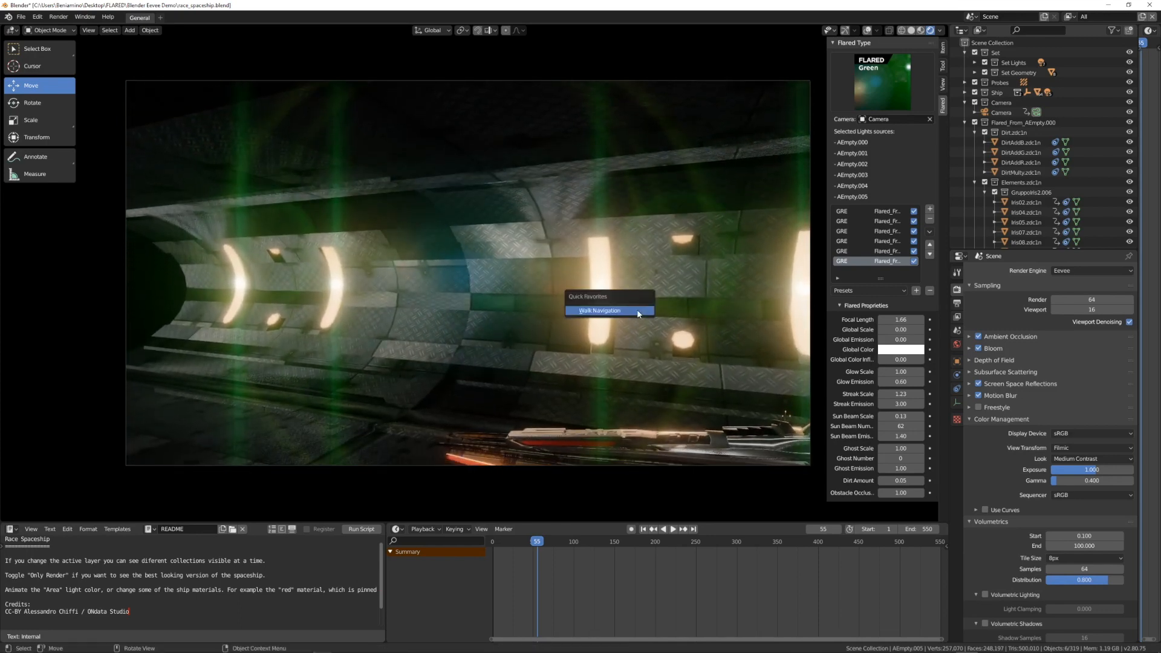
Step: Use Walk Navigation from Quick Favorites to move through the tunnel past the green flares
left_click(599, 309)
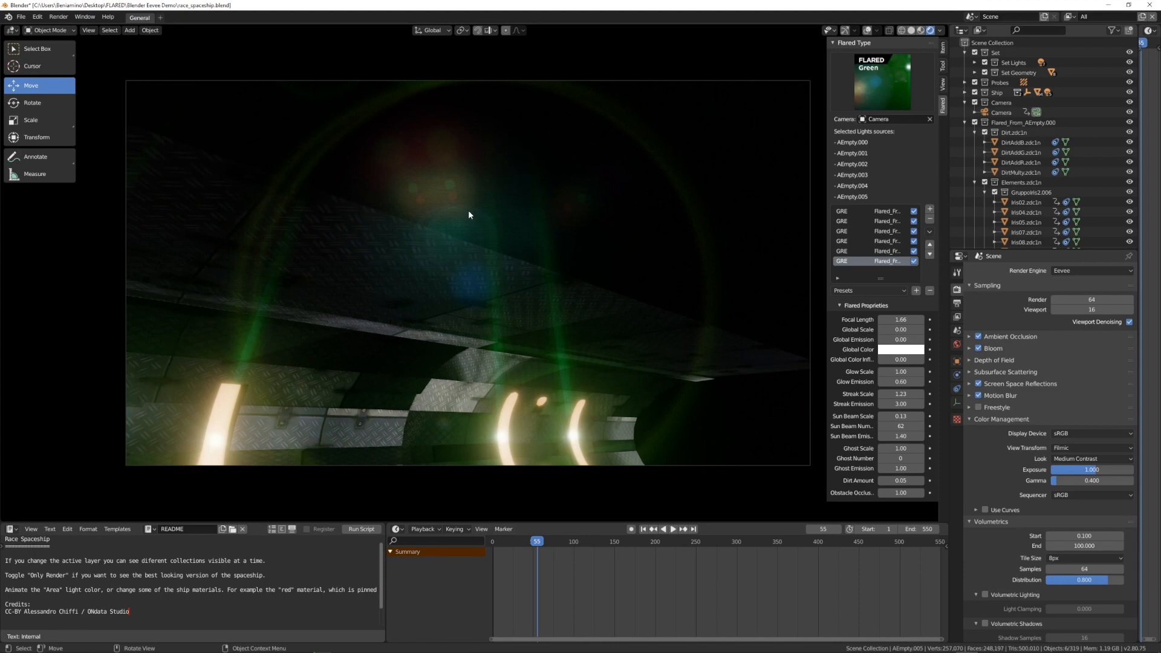
mouse_move(461, 268)
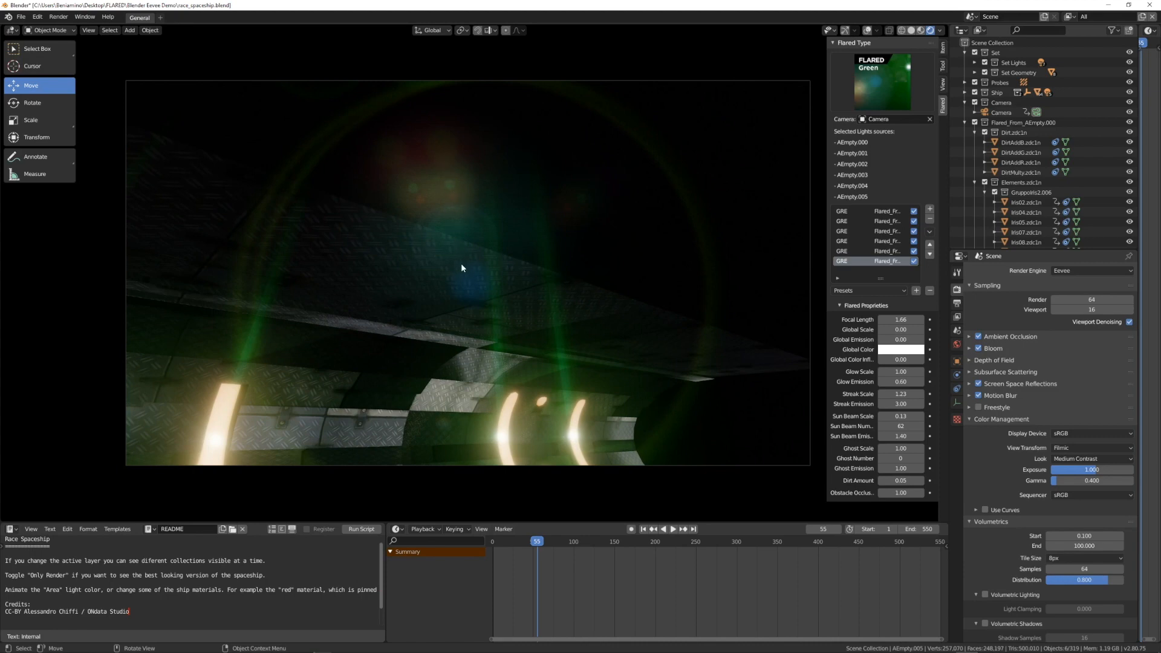
mouse_move(464, 224)
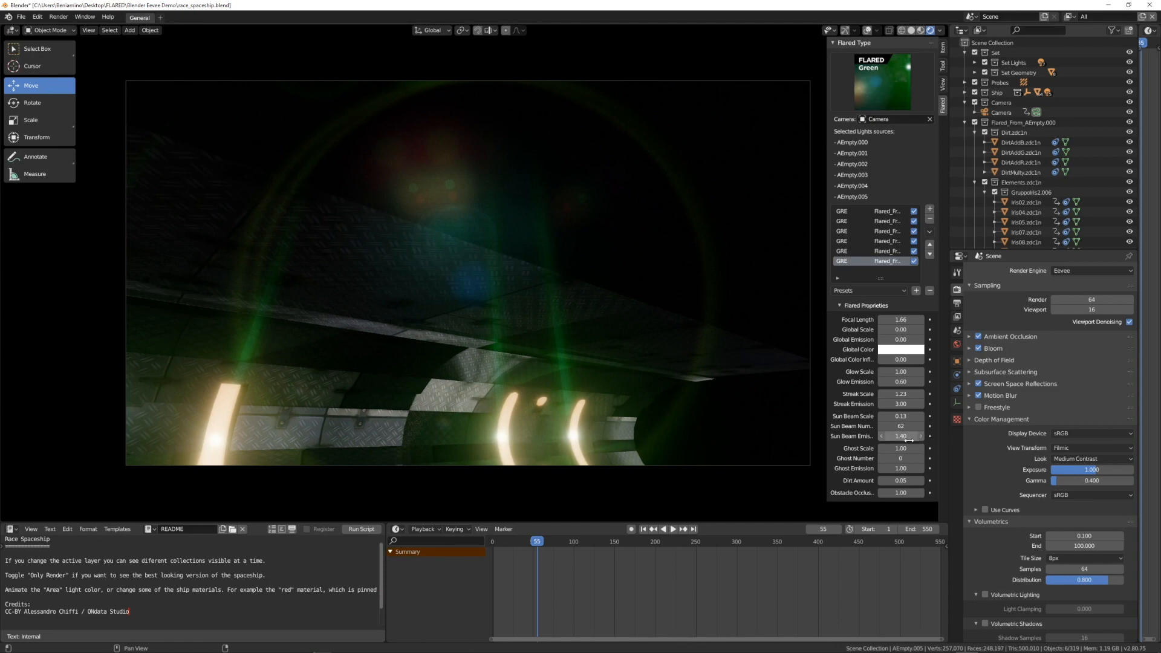
mouse_move(931, 515)
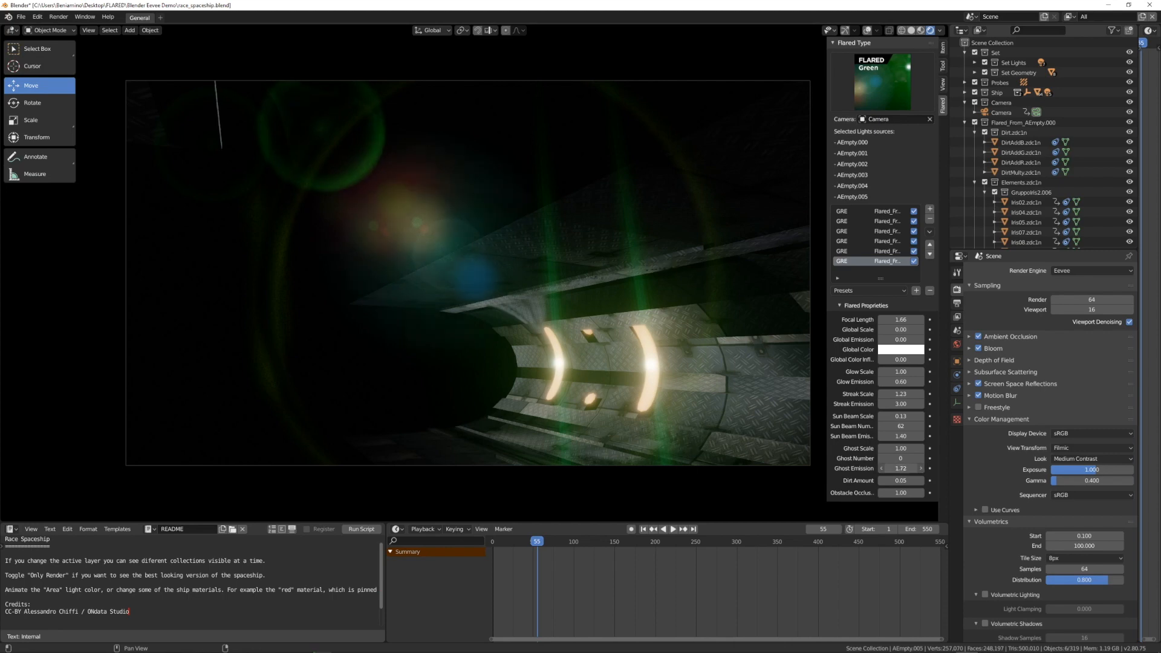
Step: Raise Ghost Emission from 1.00 to 2.88 to brighten the flare ghost rings
left_click(900, 468)
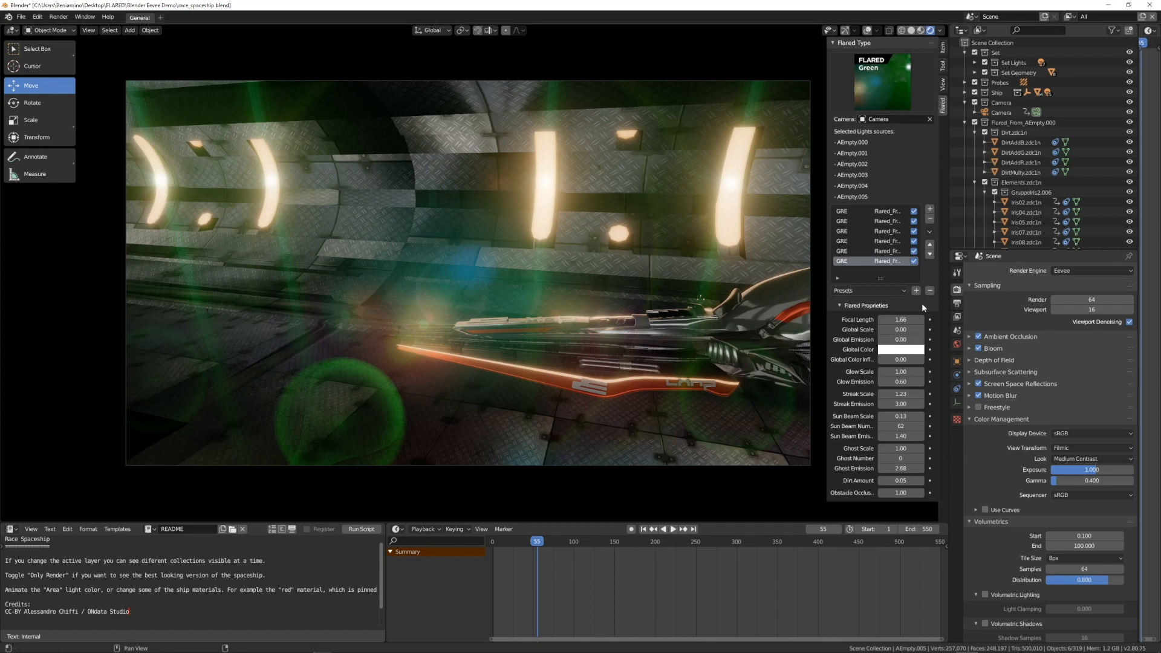
Step: Delete the selected Green flares, then Delete All remaining flare entries from the list
left_click(930, 232)
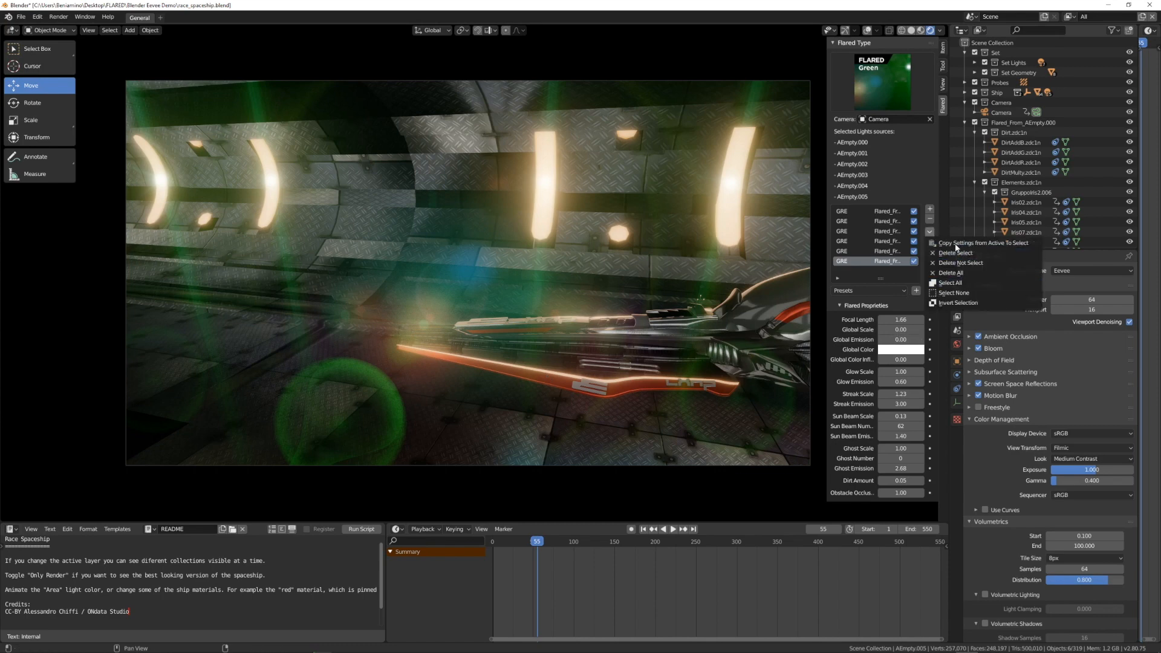
mouse_move(951, 283)
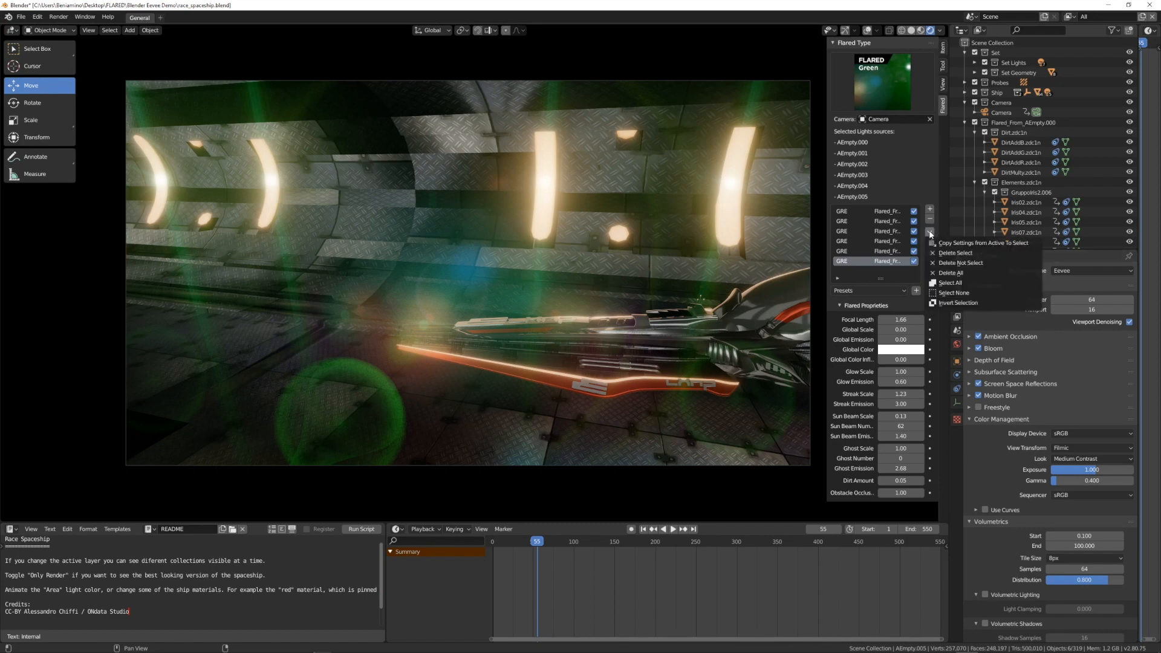
mouse_move(954, 293)
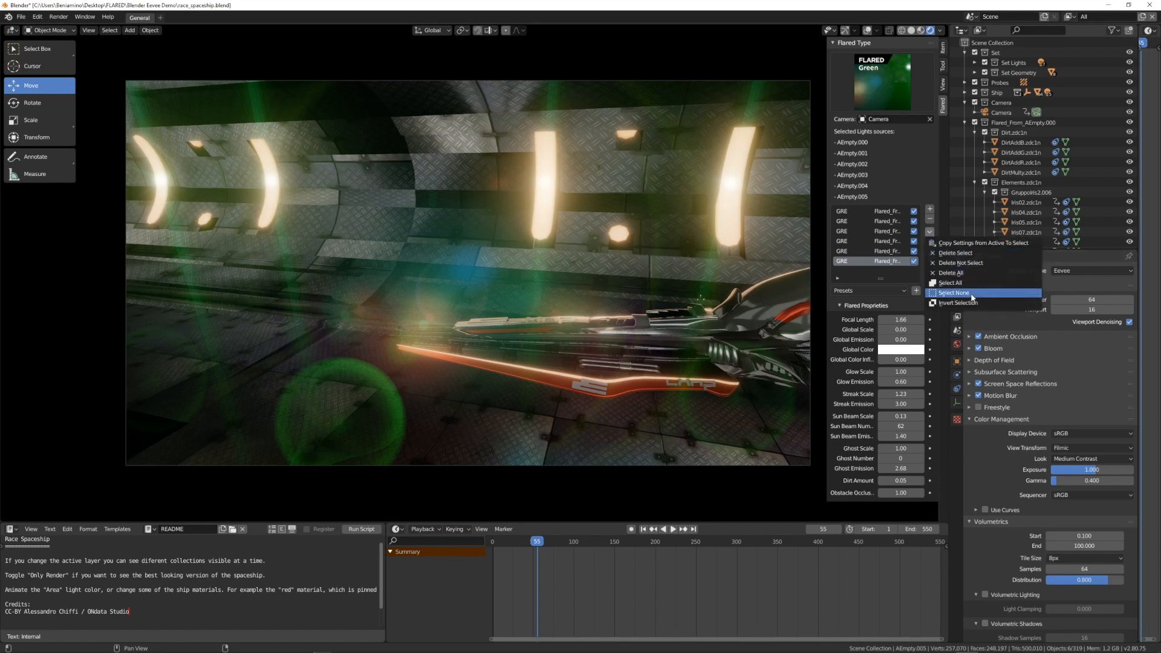
mouse_move(956, 253)
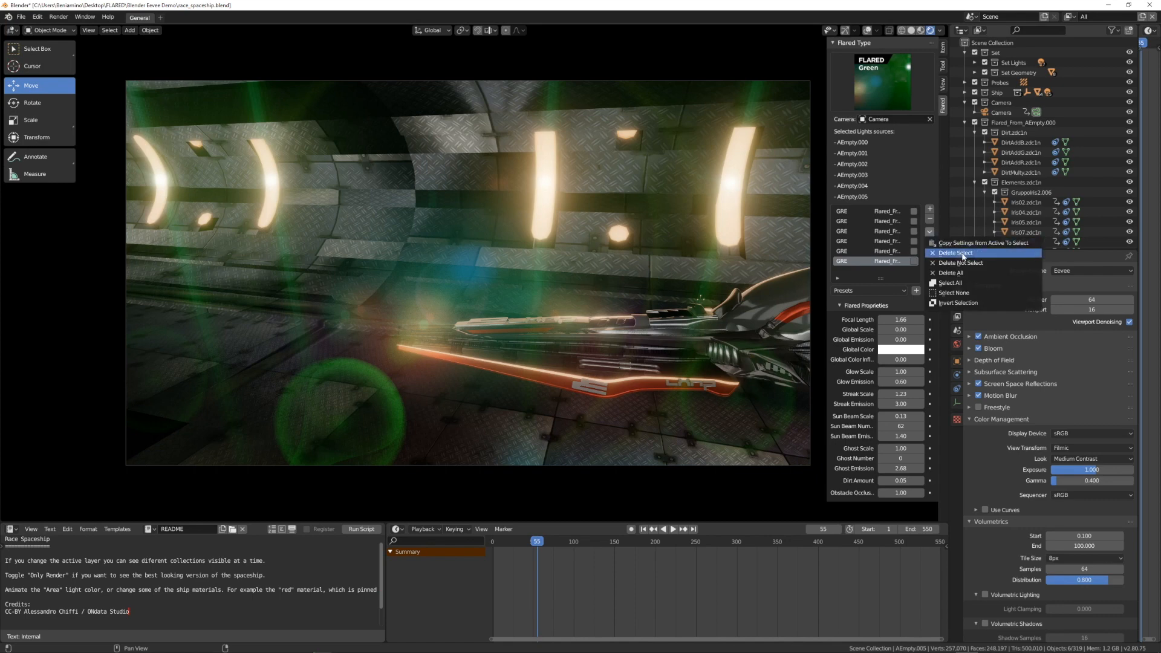
mouse_move(961, 262)
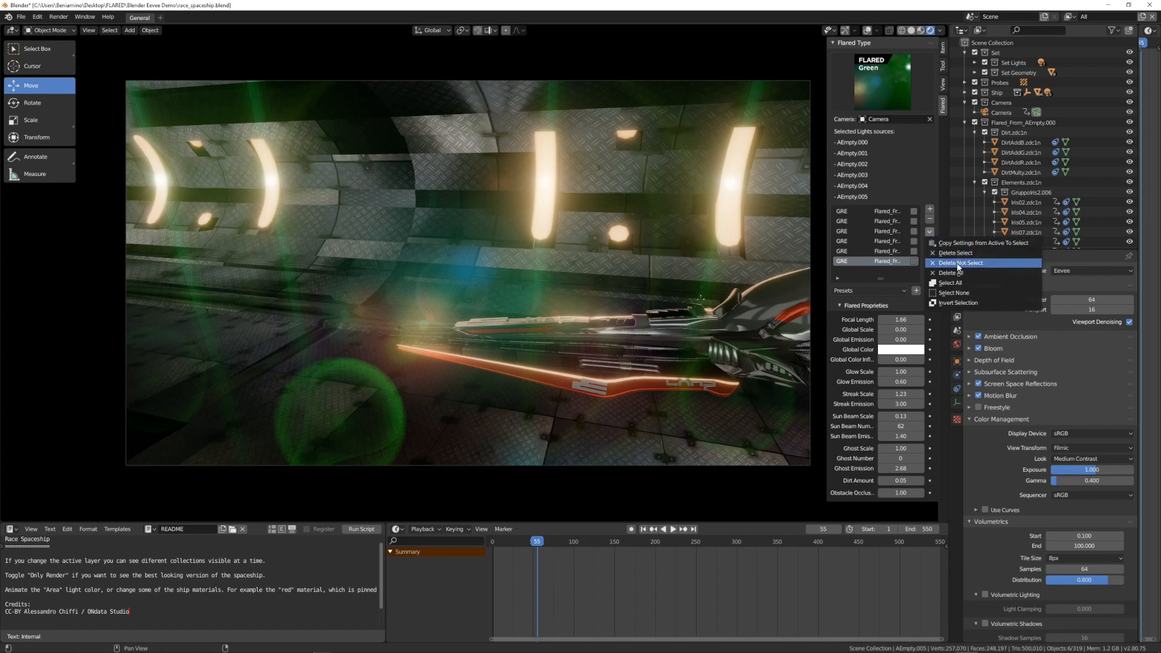
mouse_move(957, 243)
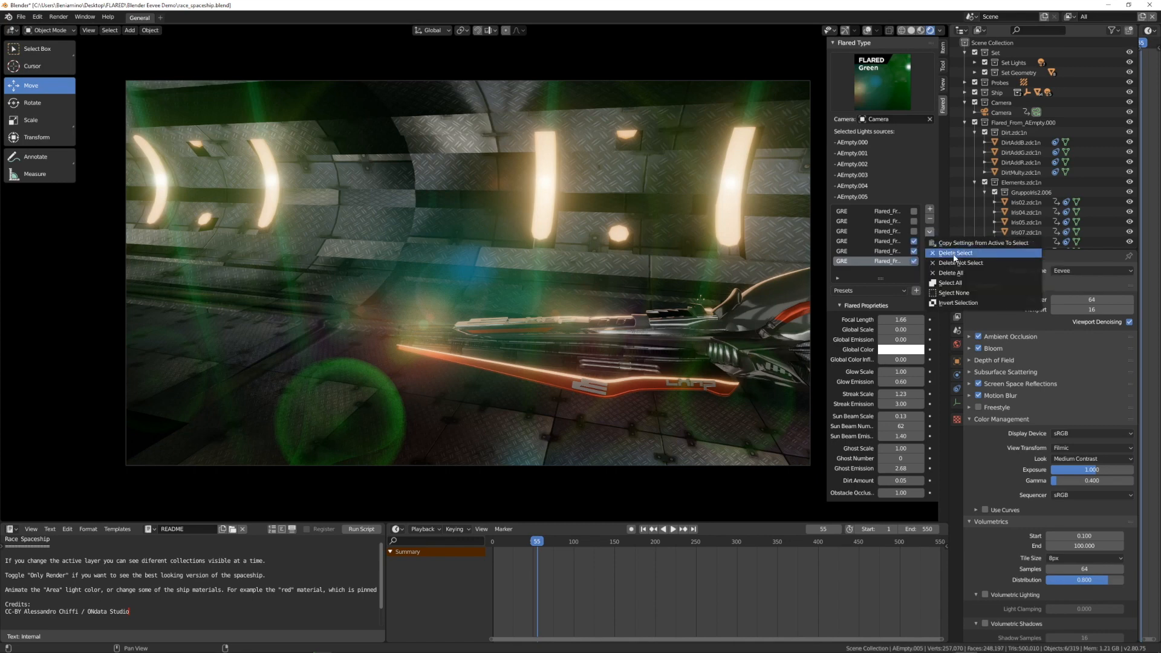
left_click(954, 253)
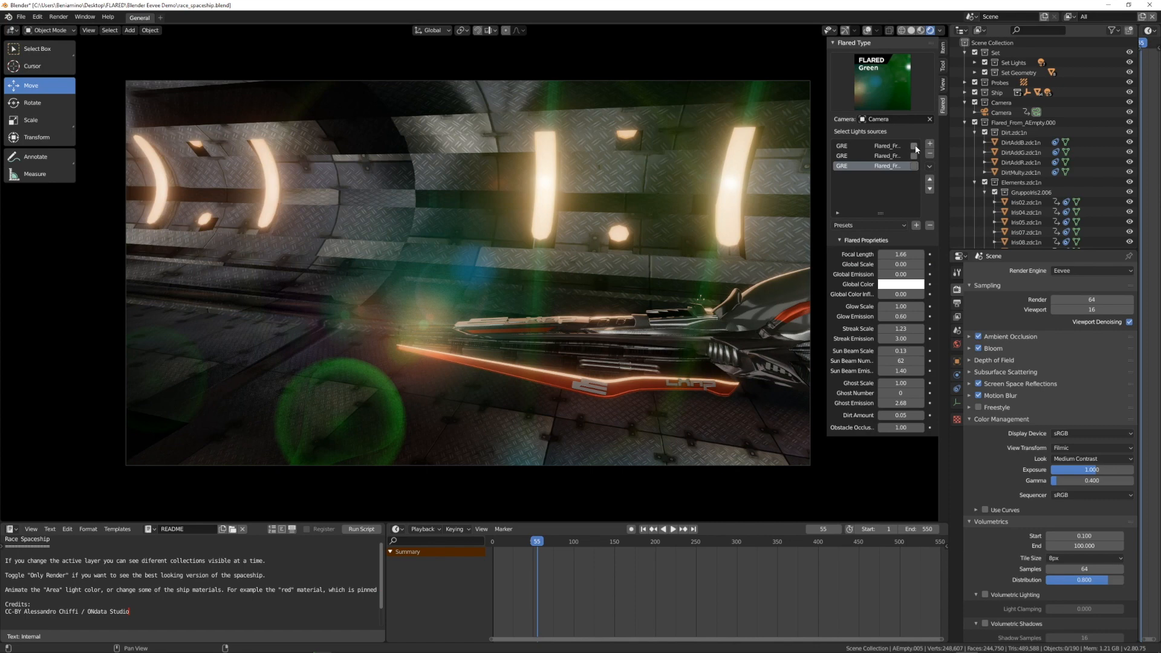
left_click(930, 165)
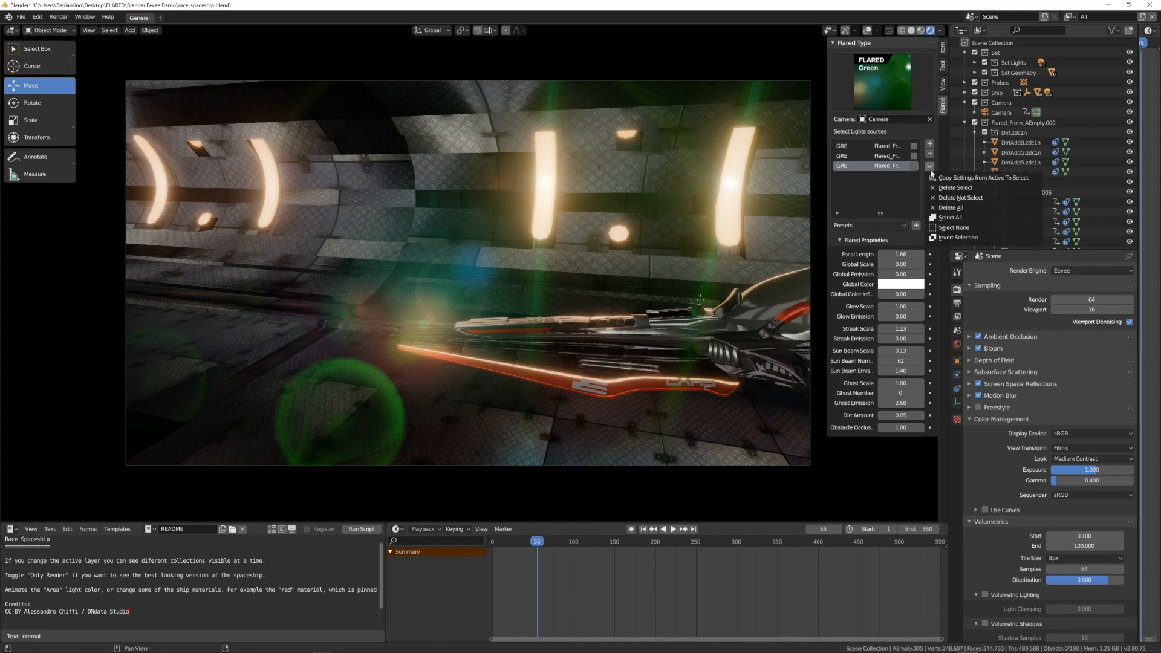
left_click(955, 188)
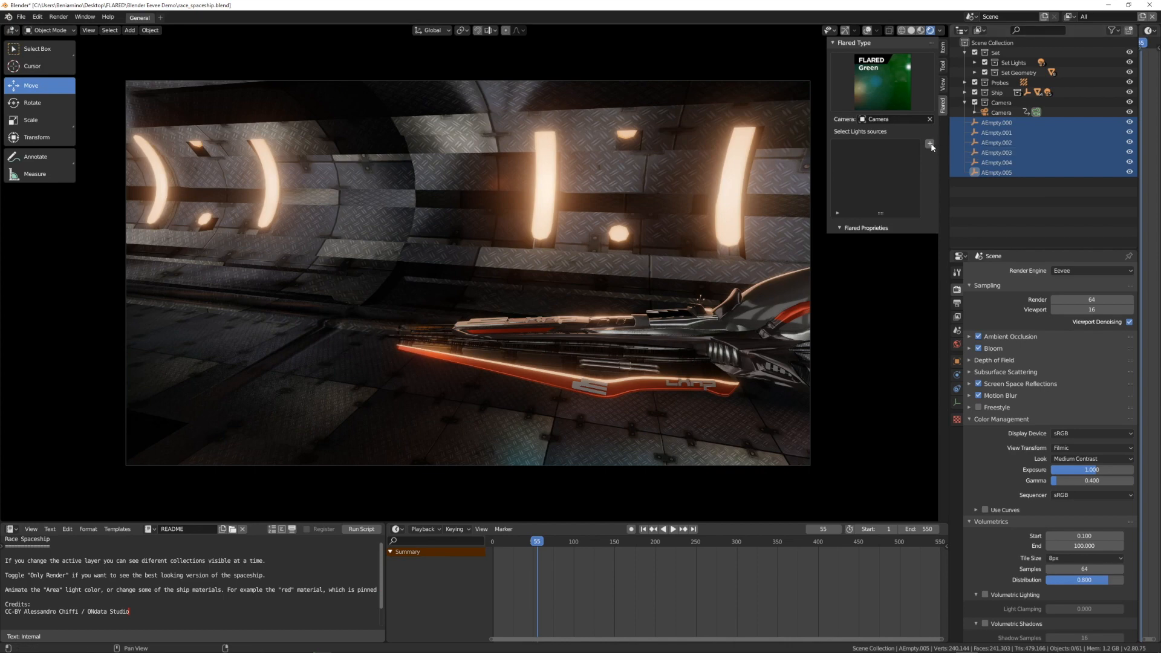
mouse_move(909, 133)
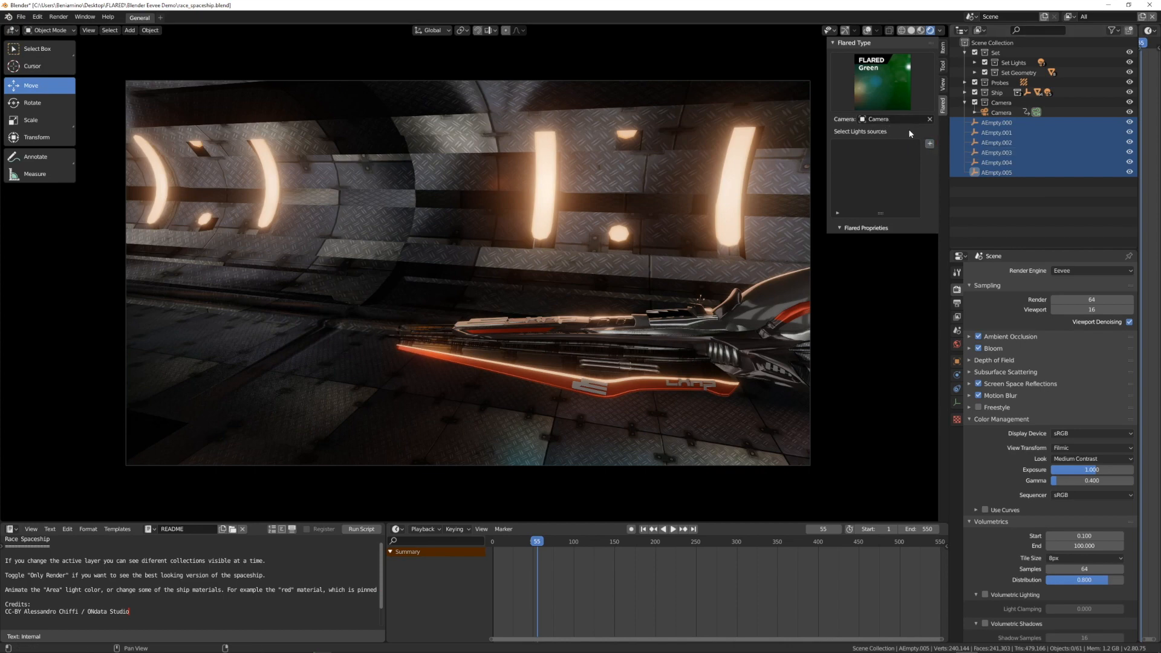
Step: Select AEmpty.000 to AEmpty.005 as light sources and add Sci-fi flares to all six
left_click(996, 122)
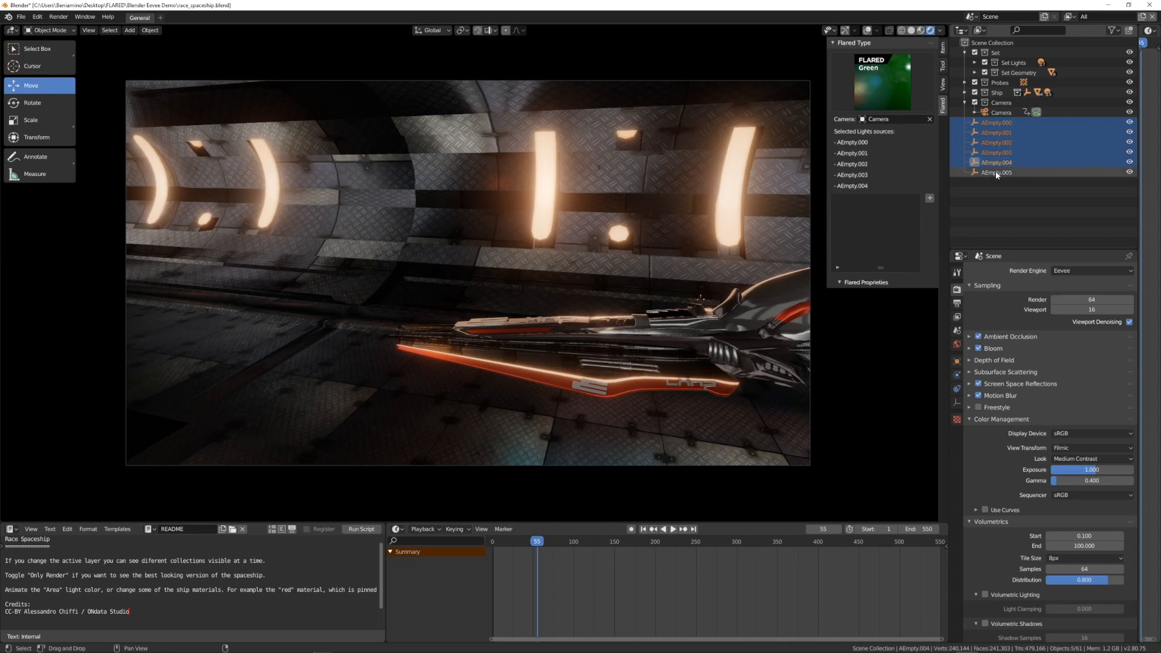
left_click(881, 81)
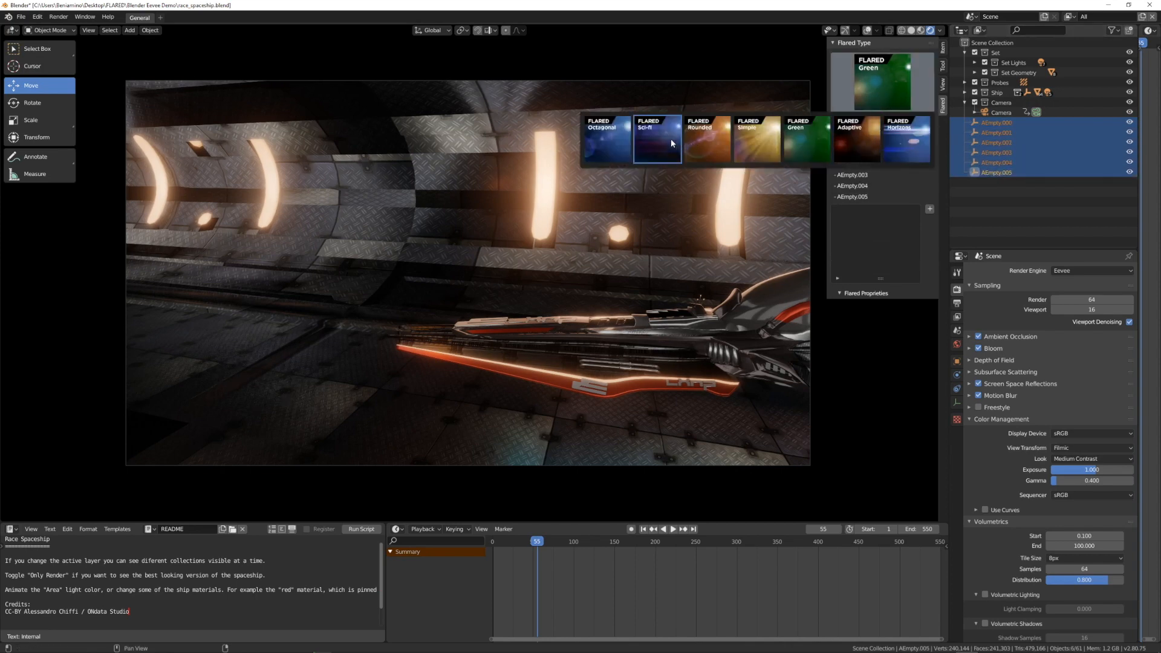
left_click(657, 139)
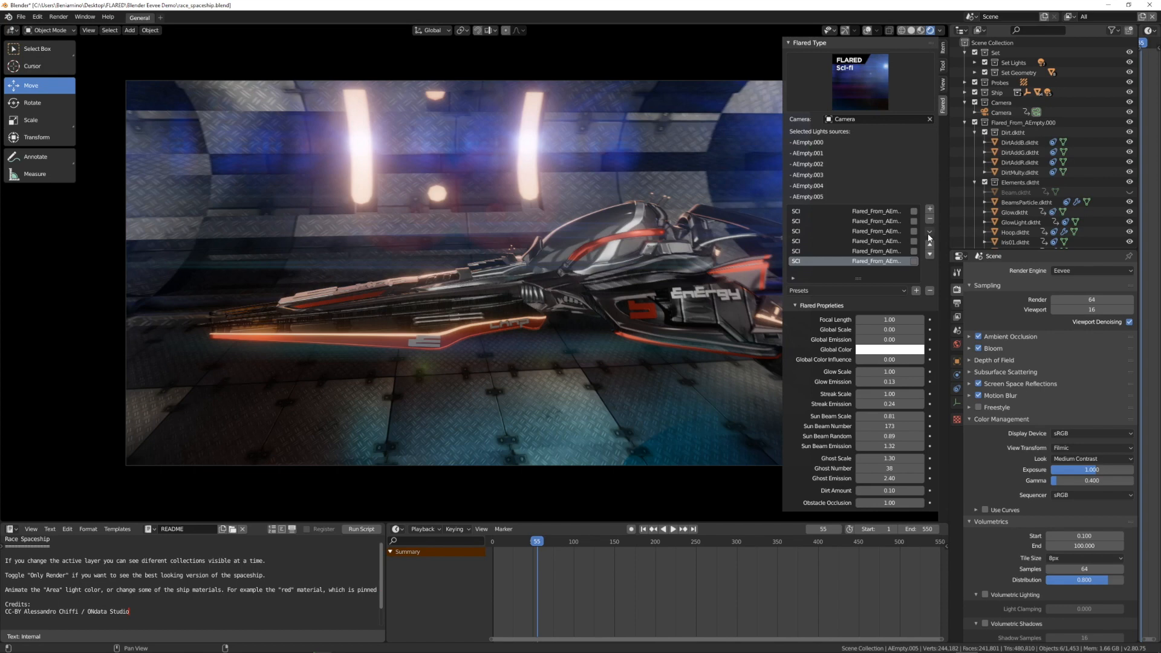
left_click(929, 234)
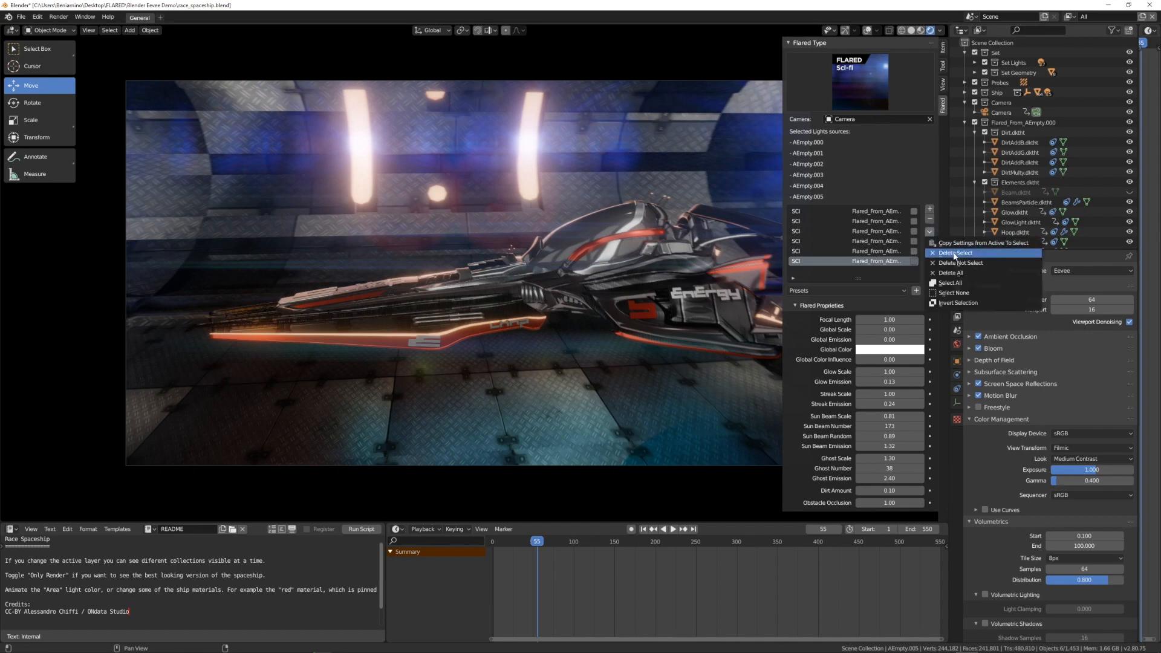
Step: Delete all Sci-fi flares and add a single Octagonal flare on AEmpty.000 only
left_click(955, 252)
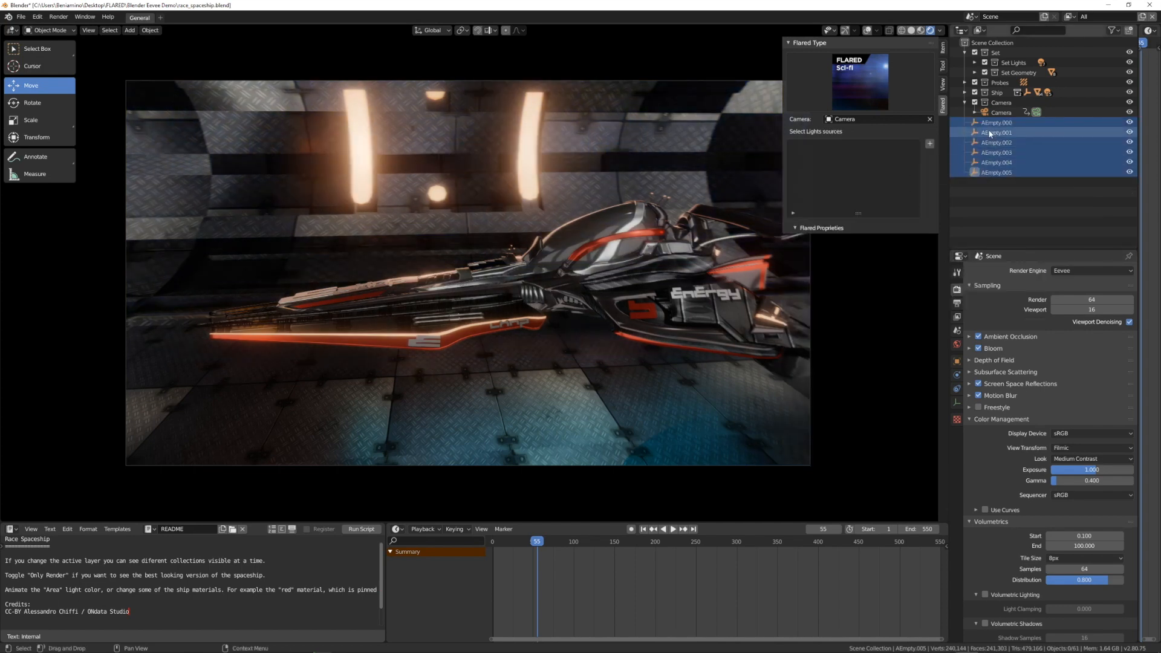
left_click(860, 81)
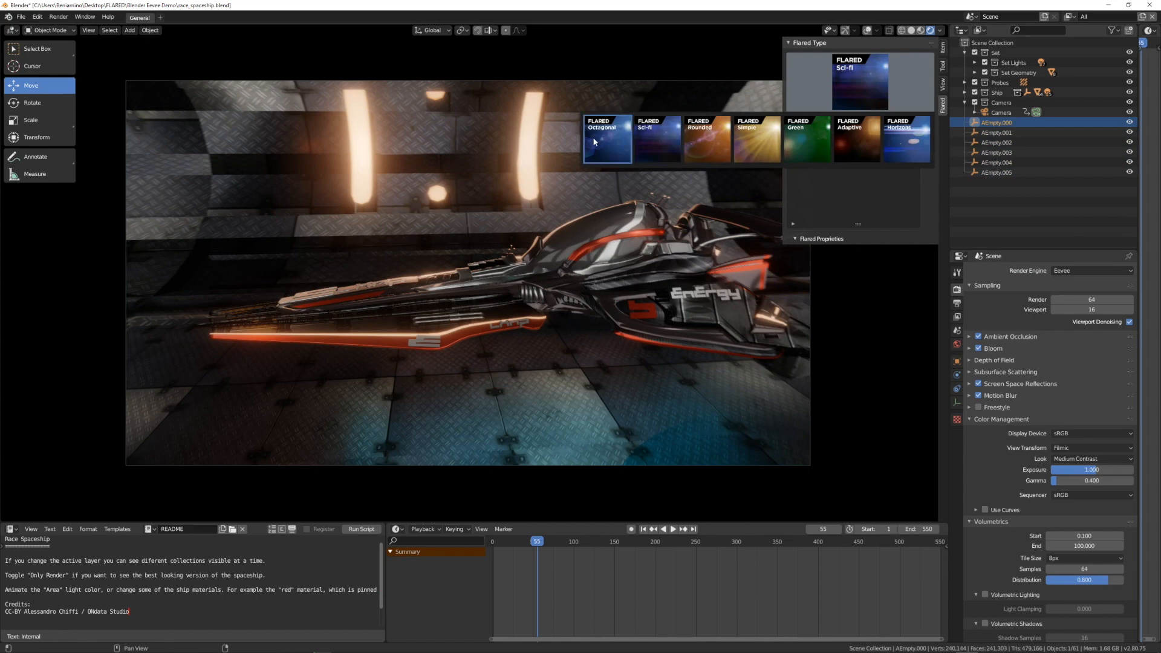
left_click(606, 140)
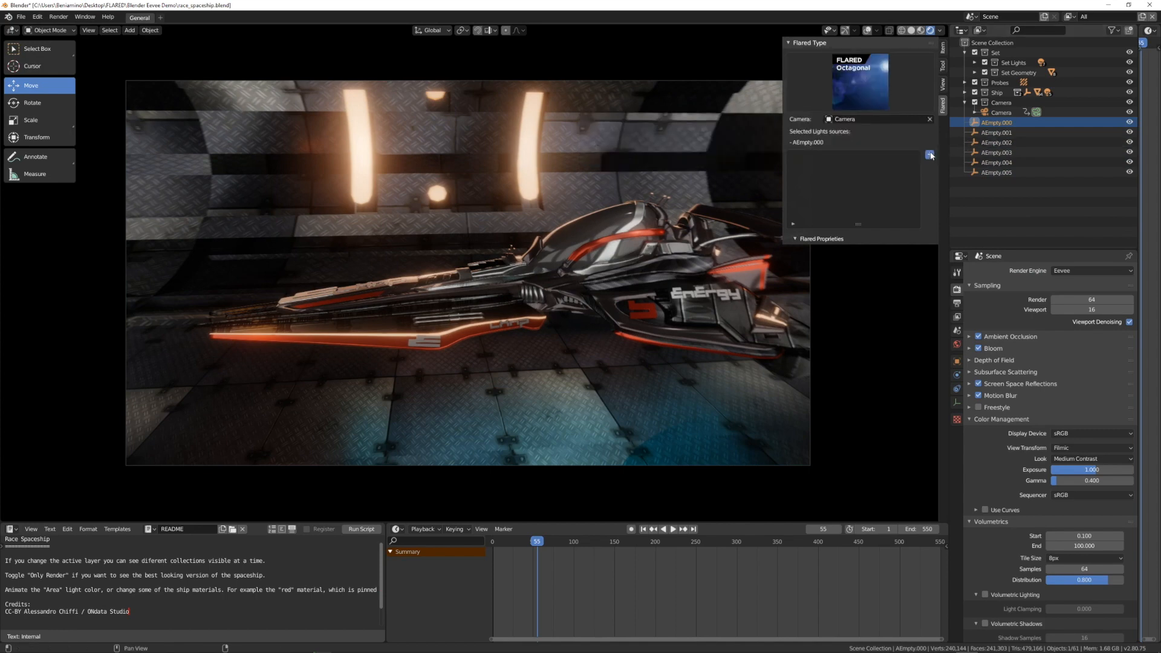
left_click(930, 156)
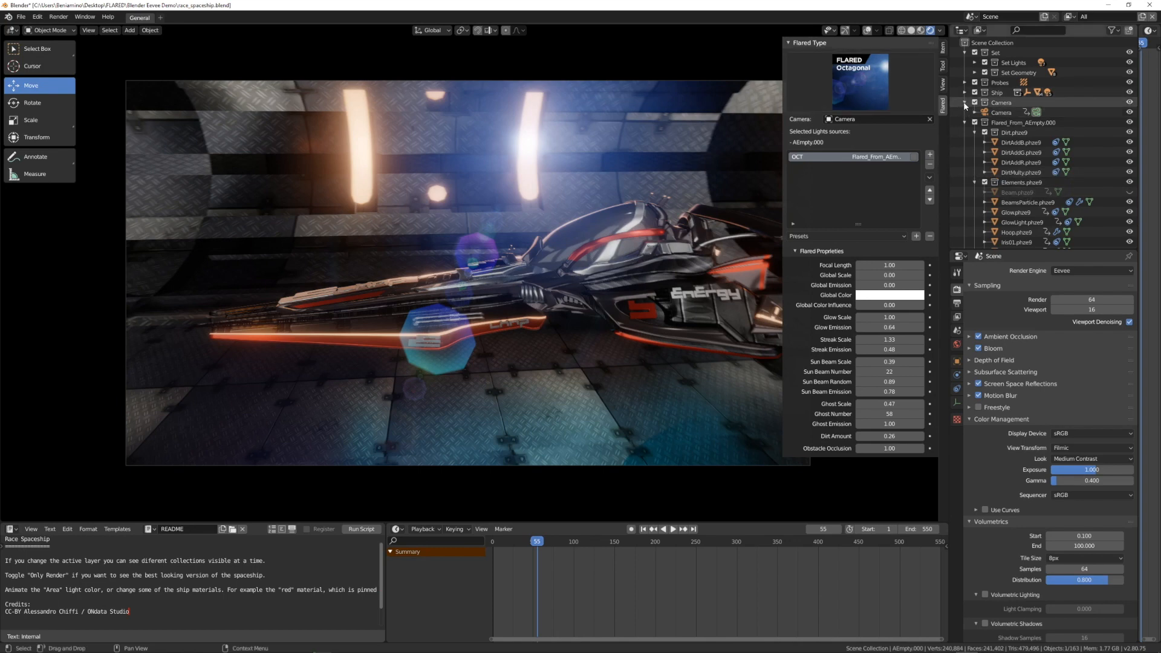
Step: Add a Sci-fi flare to AEmpty.001 and a Rounded flare to AEmpty.002, then select AEmpty.003
left_click(995, 132)
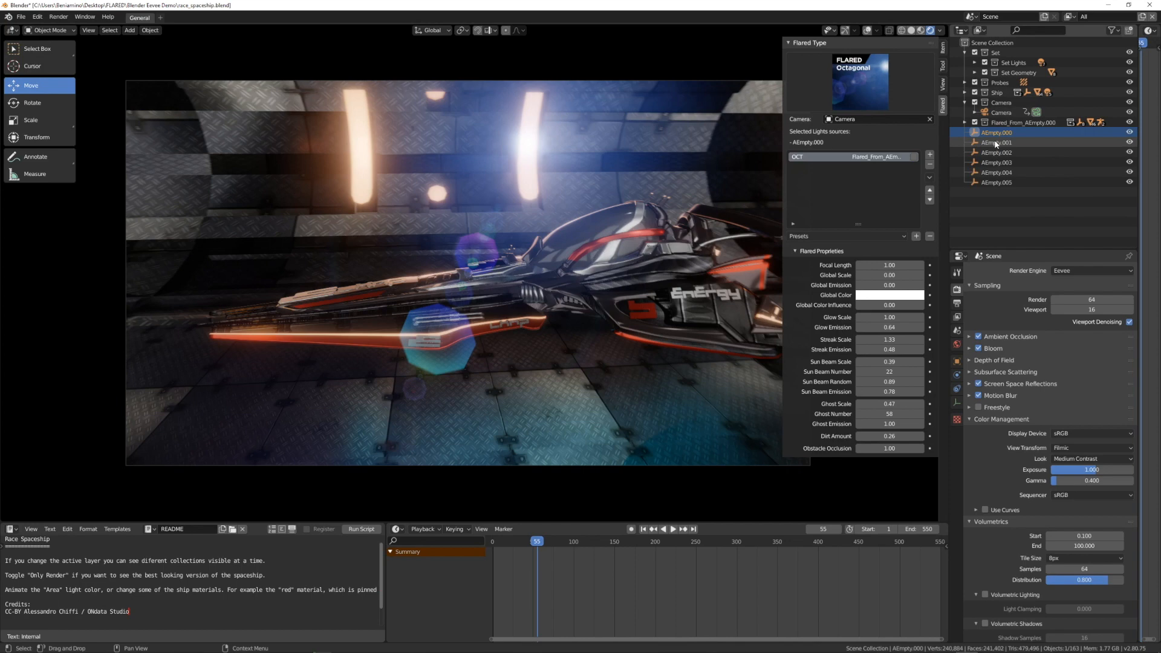
left_click(997, 142)
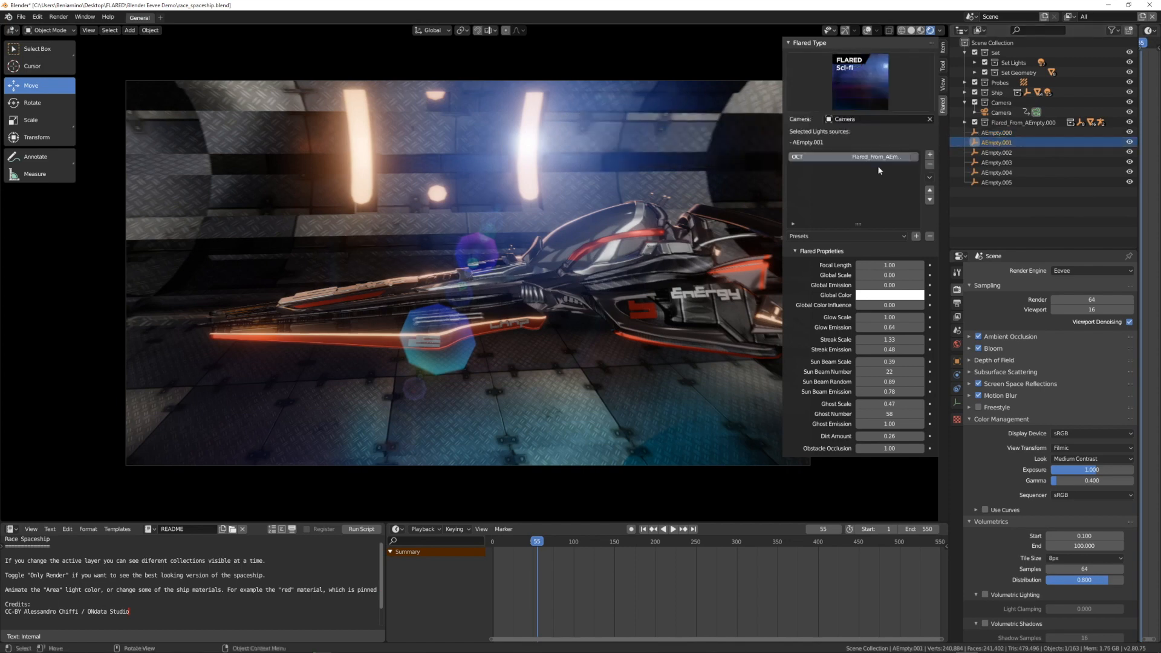
mouse_move(799, 167)
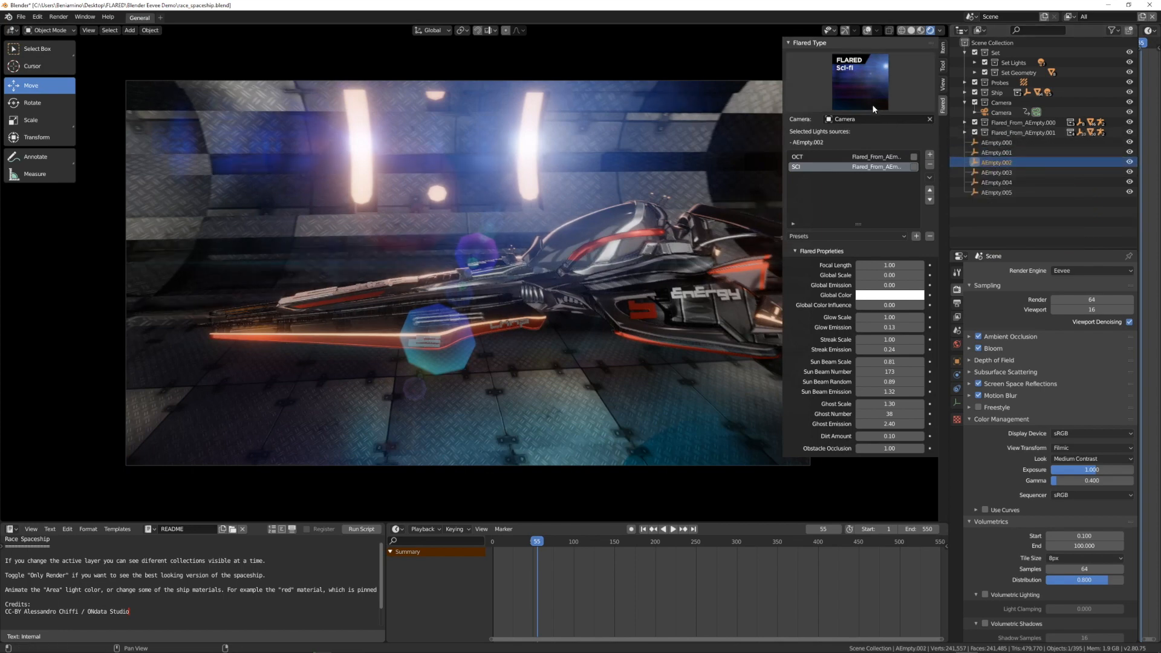
left_click(858, 81)
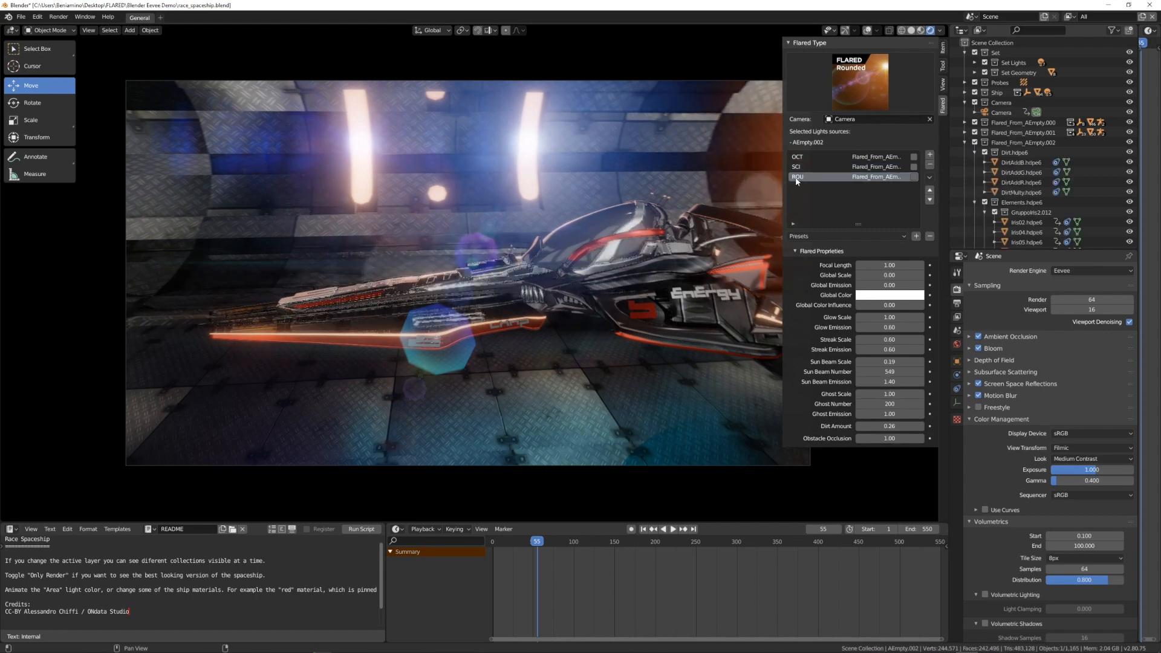
left_click(965, 142)
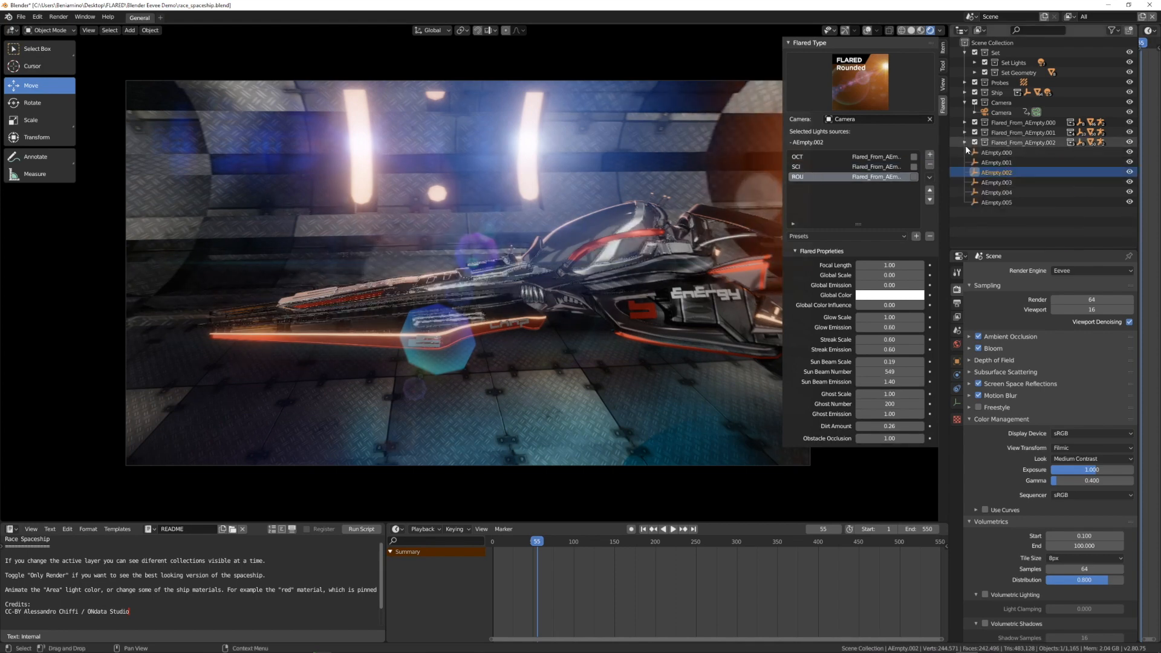
left_click(998, 182)
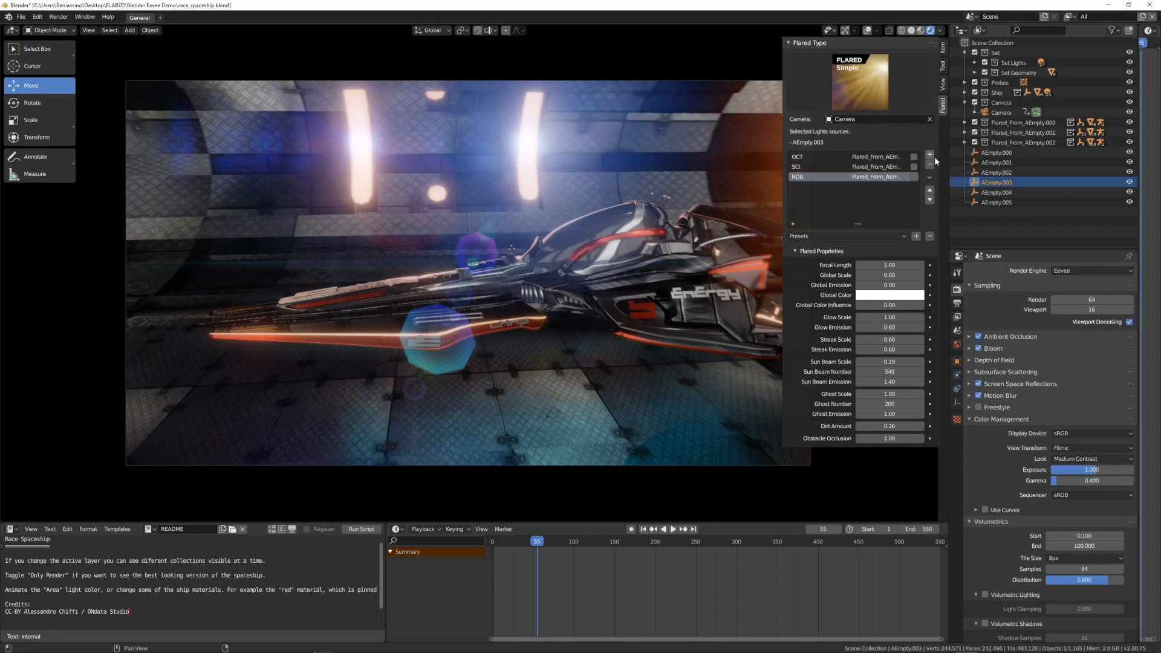
Step: Add a Simple flare to AEmpty.003, a Green flare to AEmpty.004 and an Adaptive flare to AEmpty.005
left_click(930, 156)
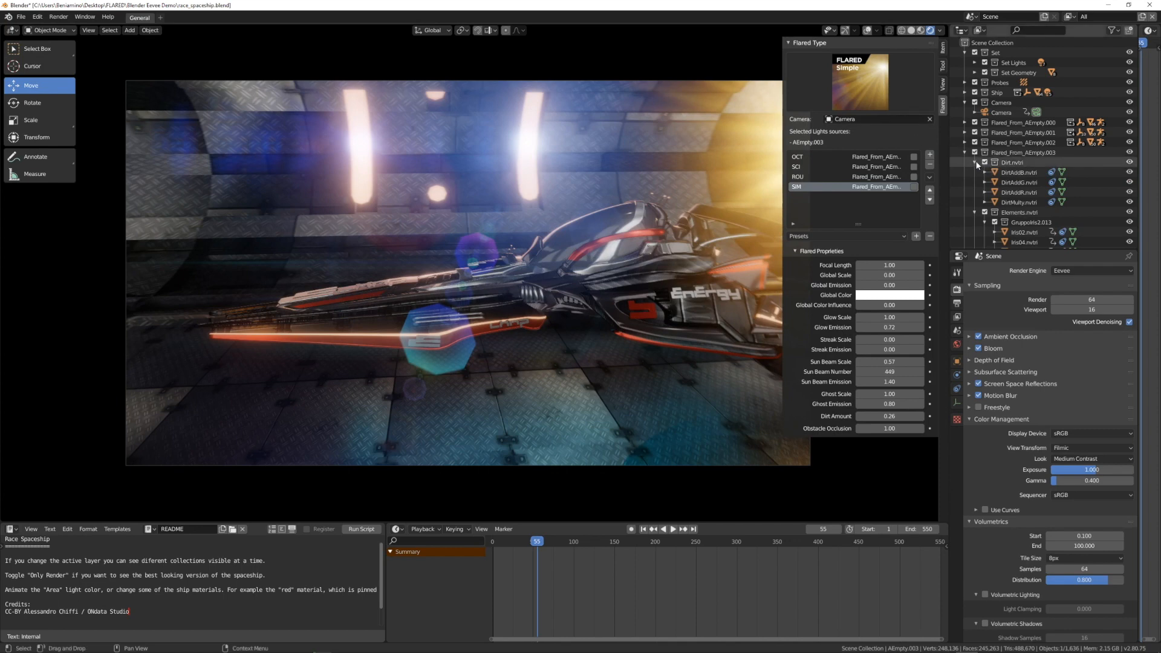
left_click(975, 162)
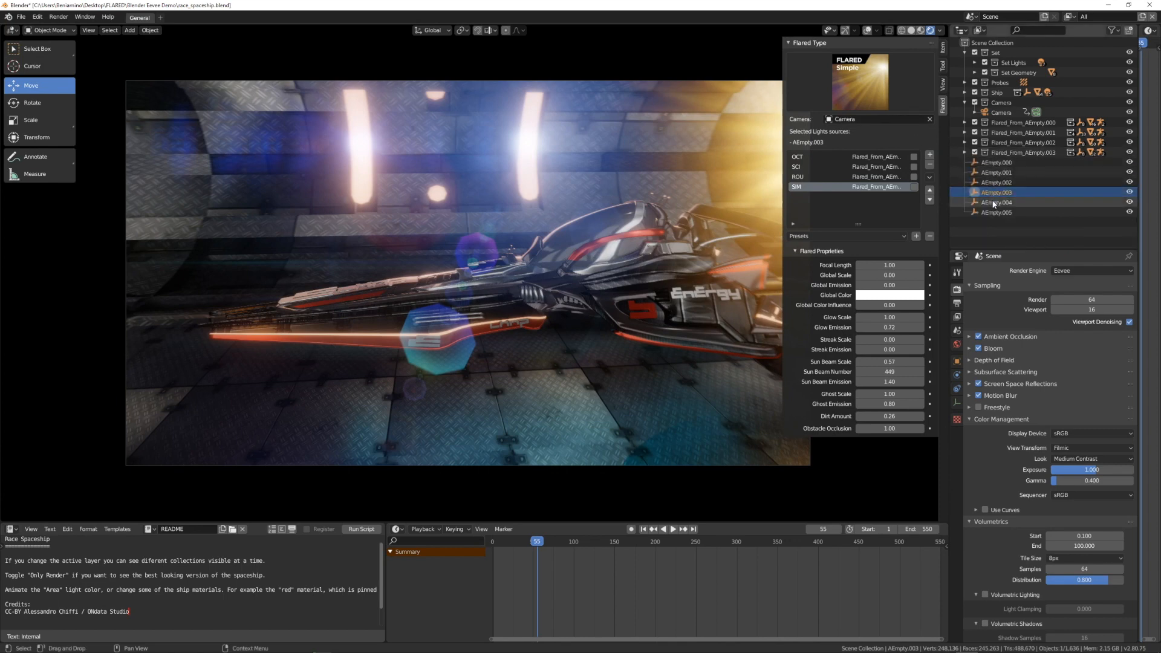
left_click(996, 202)
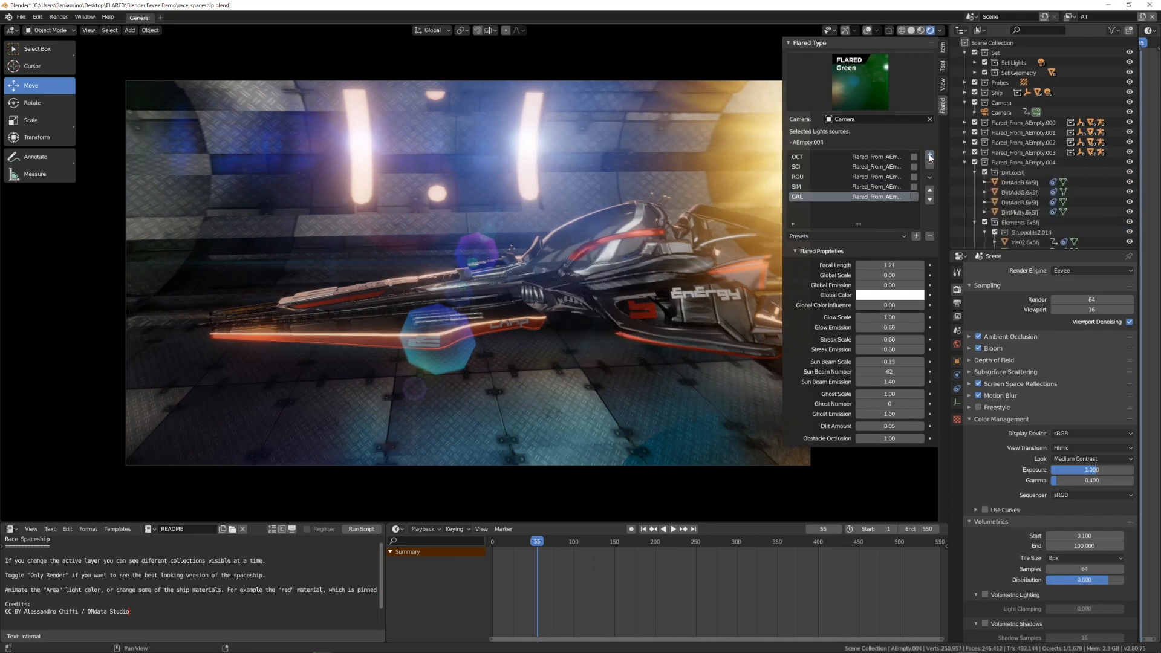
left_click(995, 213)
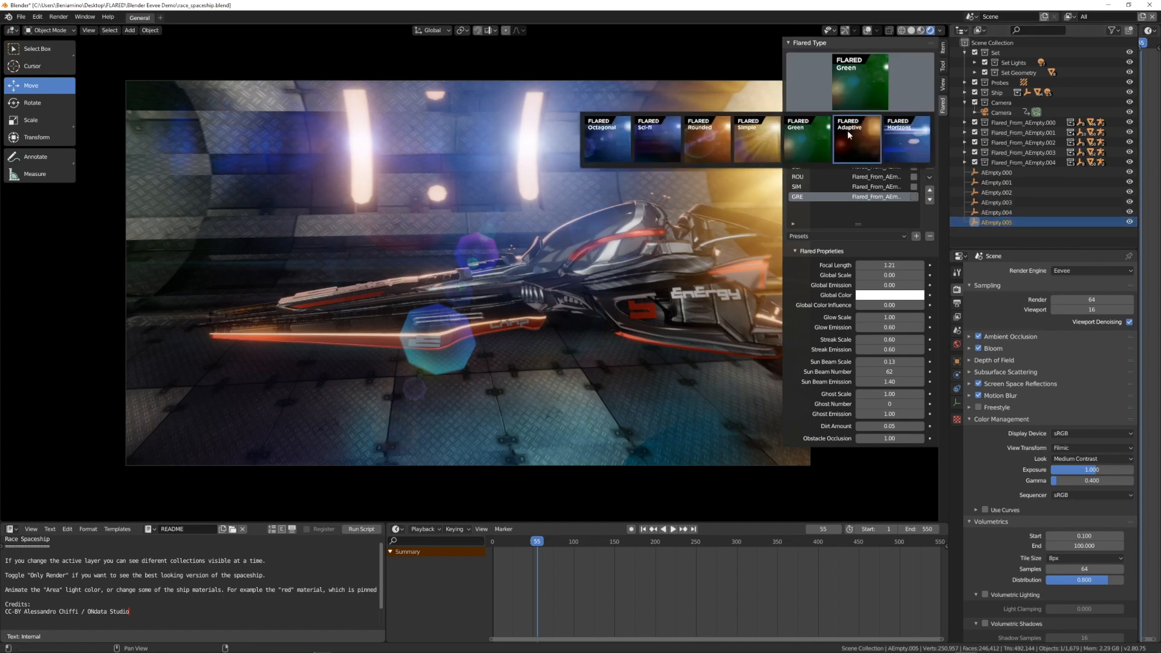
left_click(856, 140)
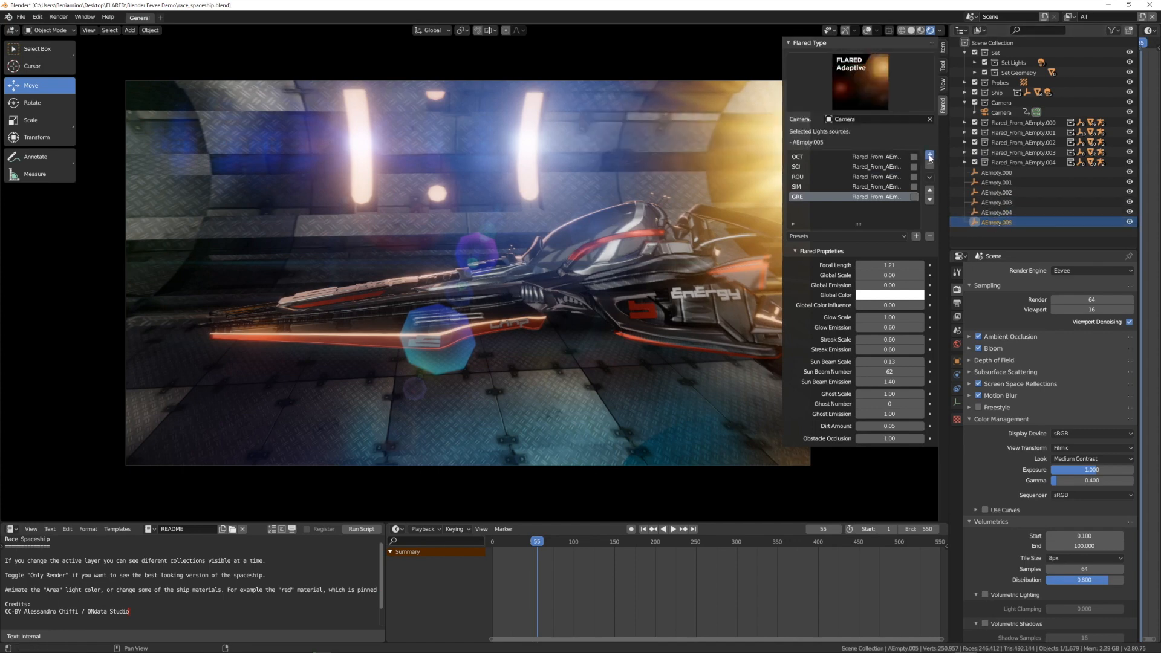
left_click(930, 156)
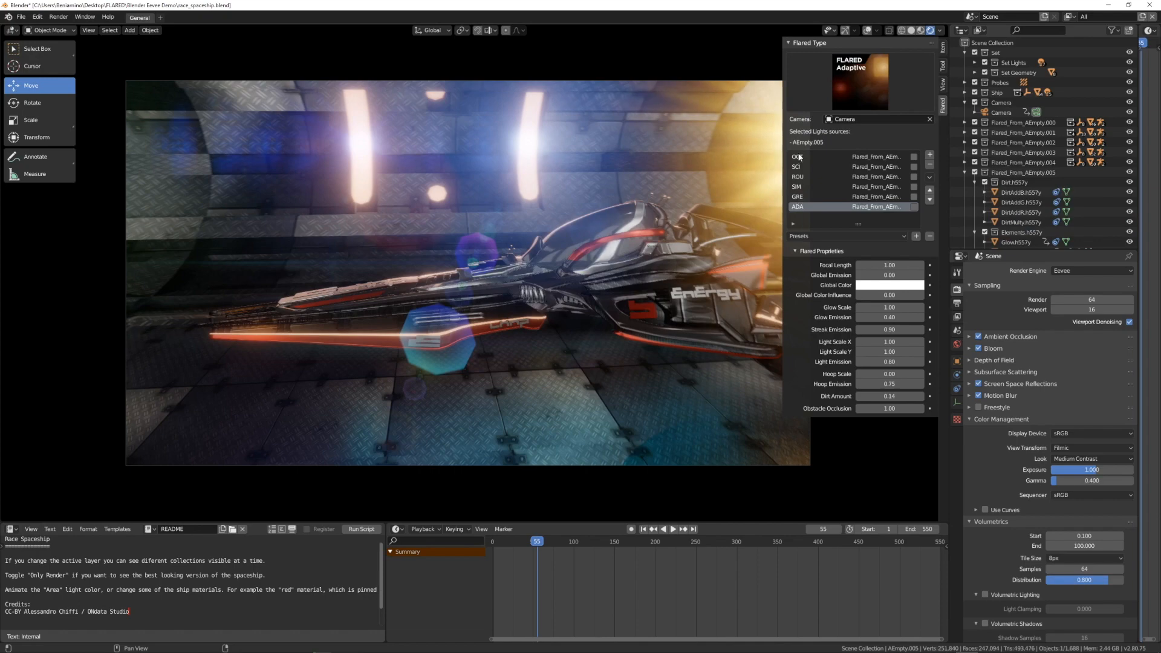